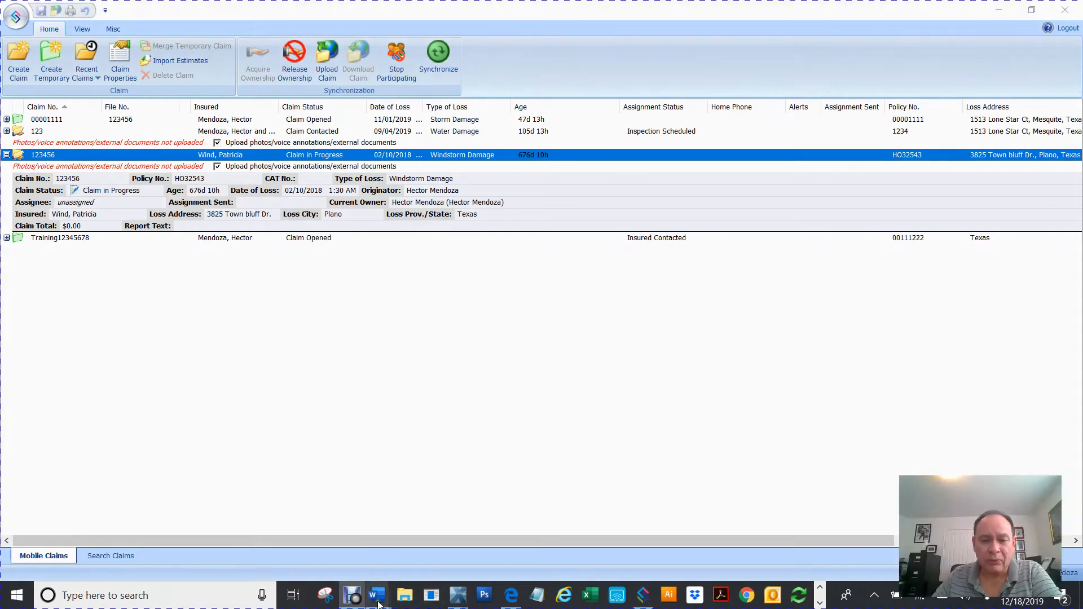
Switch to the 'Becoming an independent Adjuster' Word document and select its numbered video list.
{"action": "left_click", "coordinate": [376, 594]}
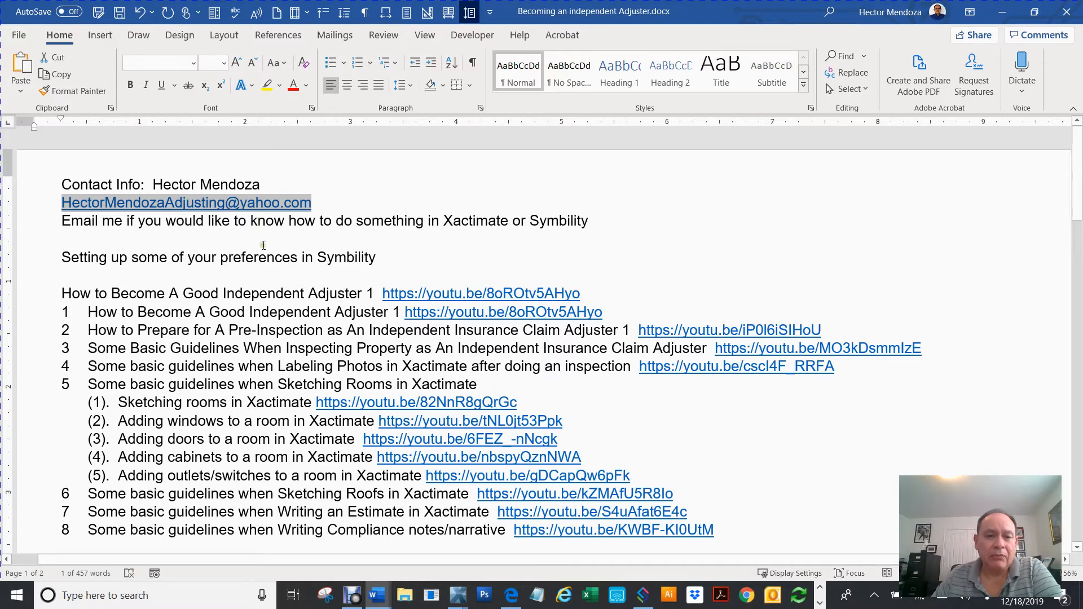
{"action": "scroll", "scroll_direction": "down", "scroll_amount": 3}
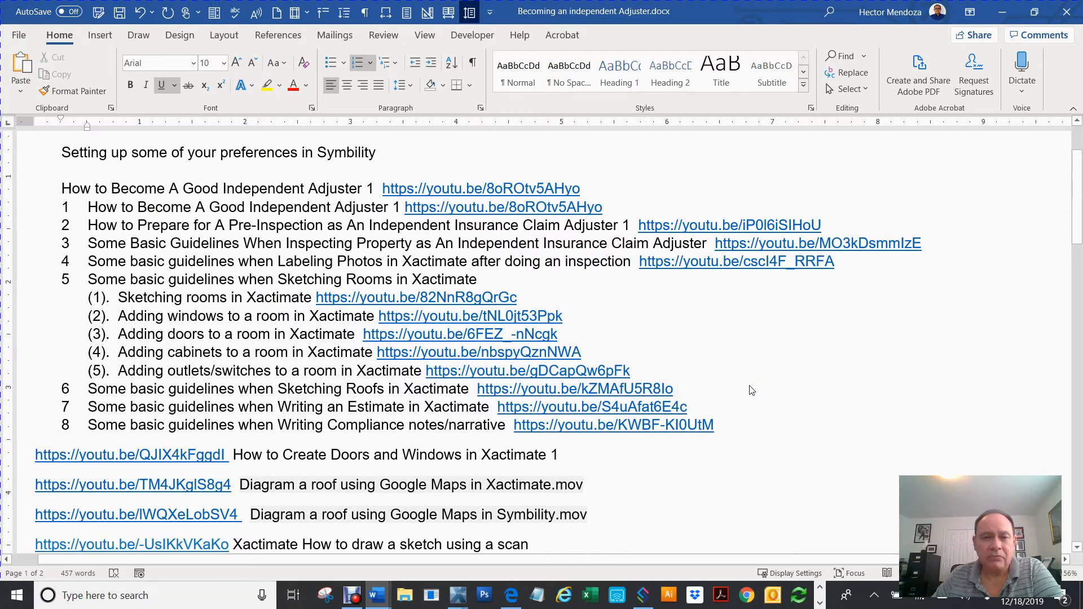
{"action": "left_click", "coordinate": [677, 388]}
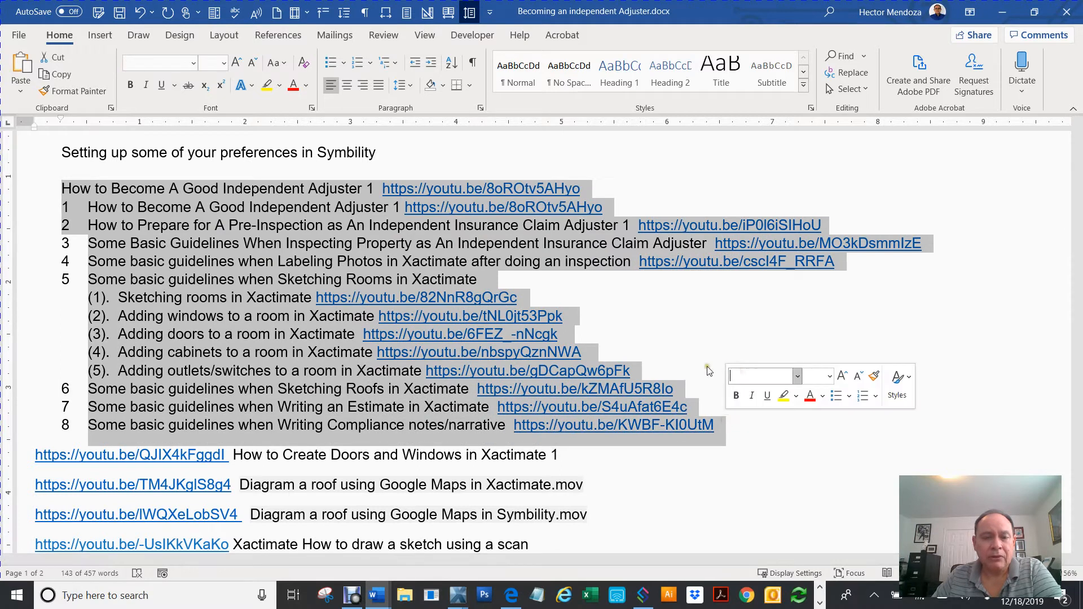
{"action": "scroll", "scroll_direction": "down", "scroll_amount": 3}
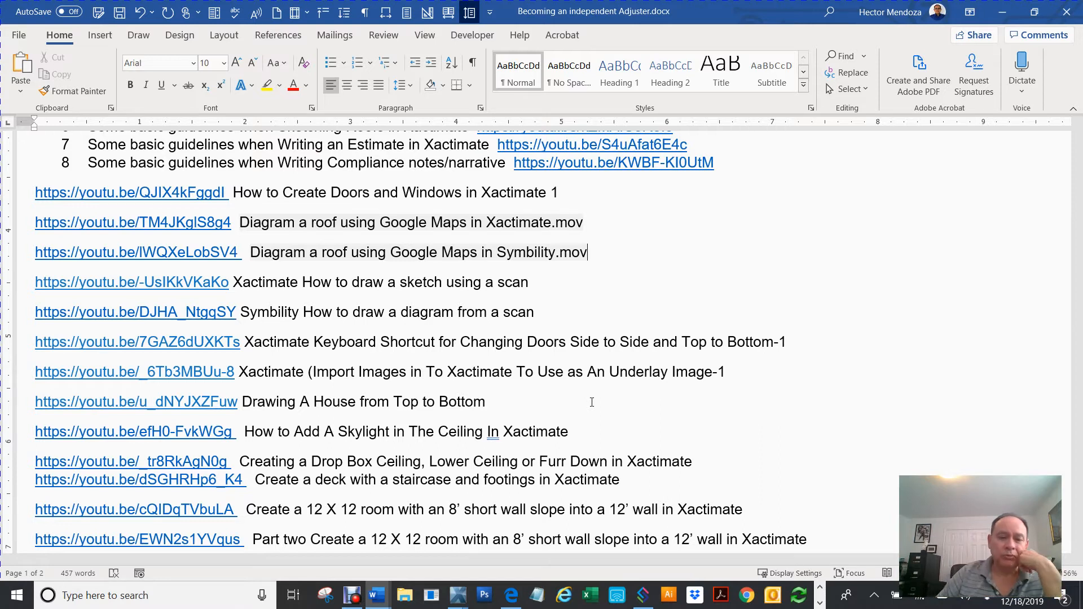
{"action": "scroll", "scroll_direction": "down", "scroll_amount": 3}
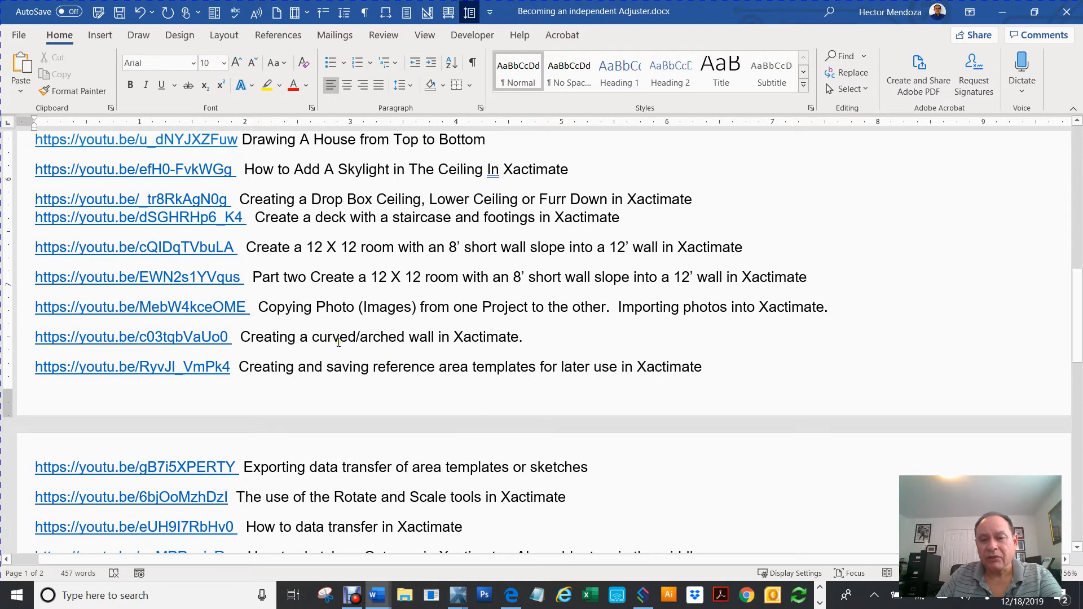
{"action": "scroll", "scroll_direction": "down", "scroll_amount": 3}
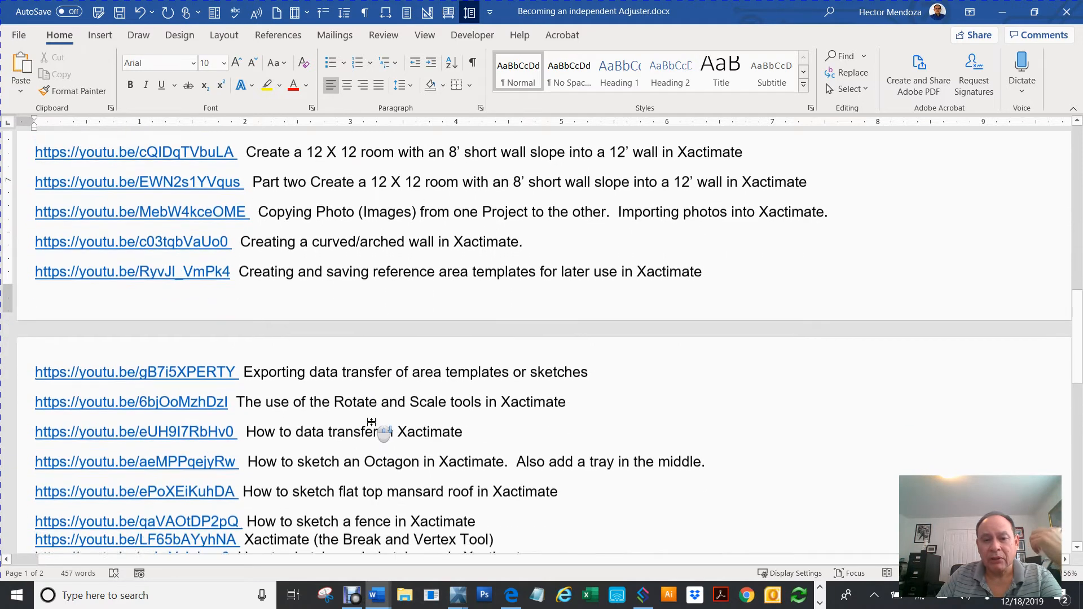
{"action": "scroll", "scroll_direction": "down", "scroll_amount": 3}
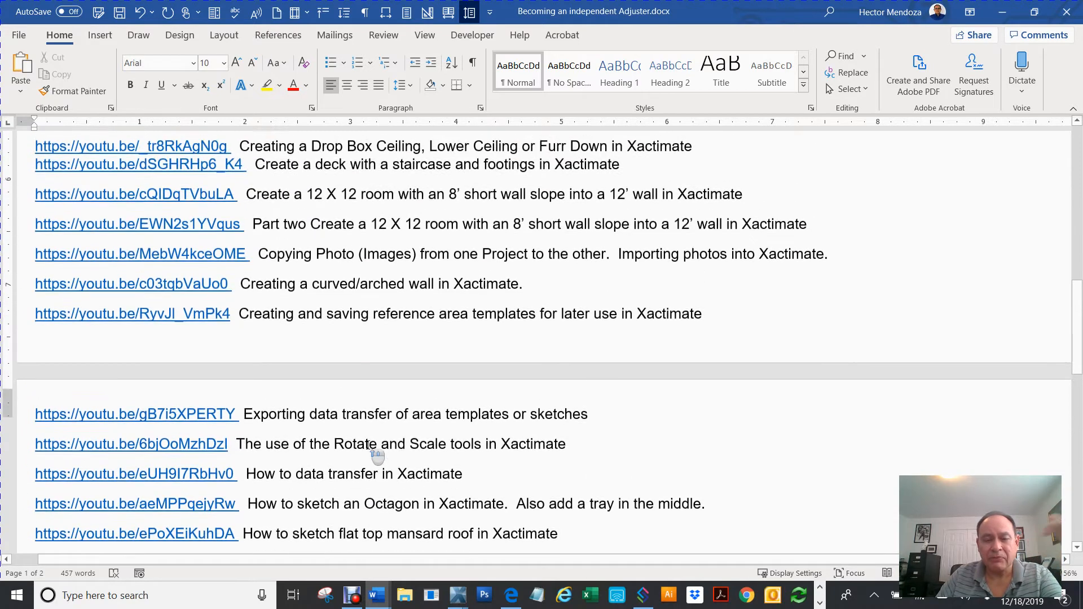
{"action": "scroll", "scroll_direction": "up", "scroll_amount": 3}
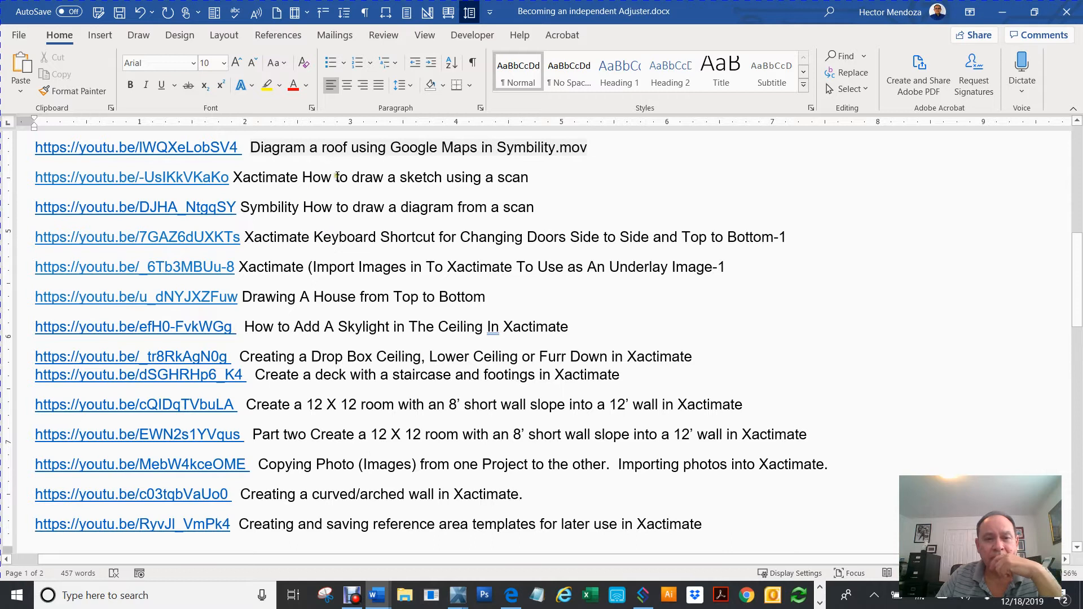
{"action": "left_click_drag", "start_coordinate": [352, 176], "coordinate": [529, 176]}
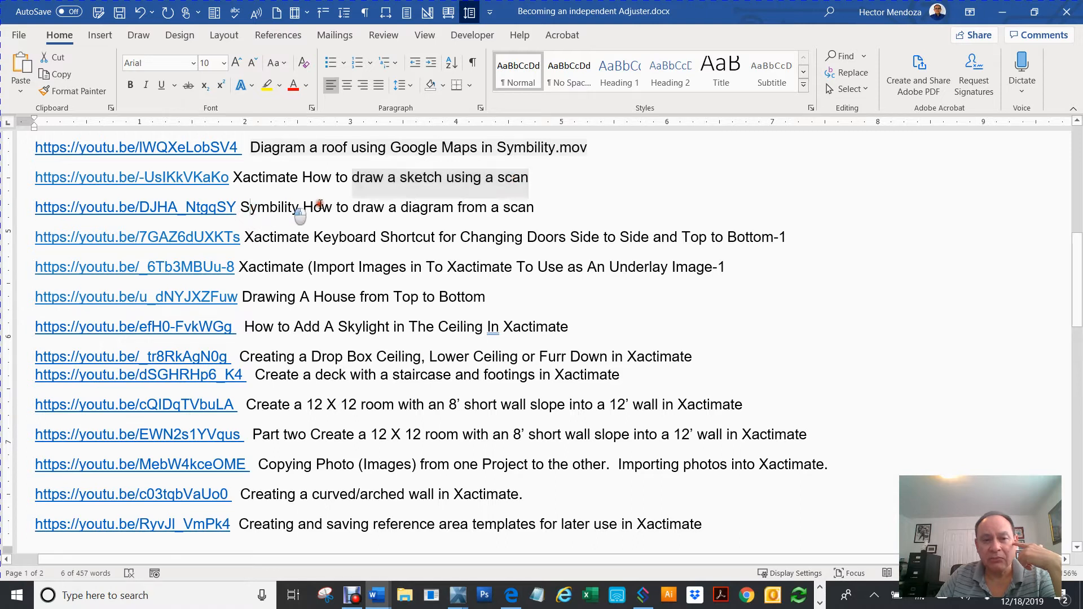
{"action": "triple_click", "coordinate": [387, 206]}
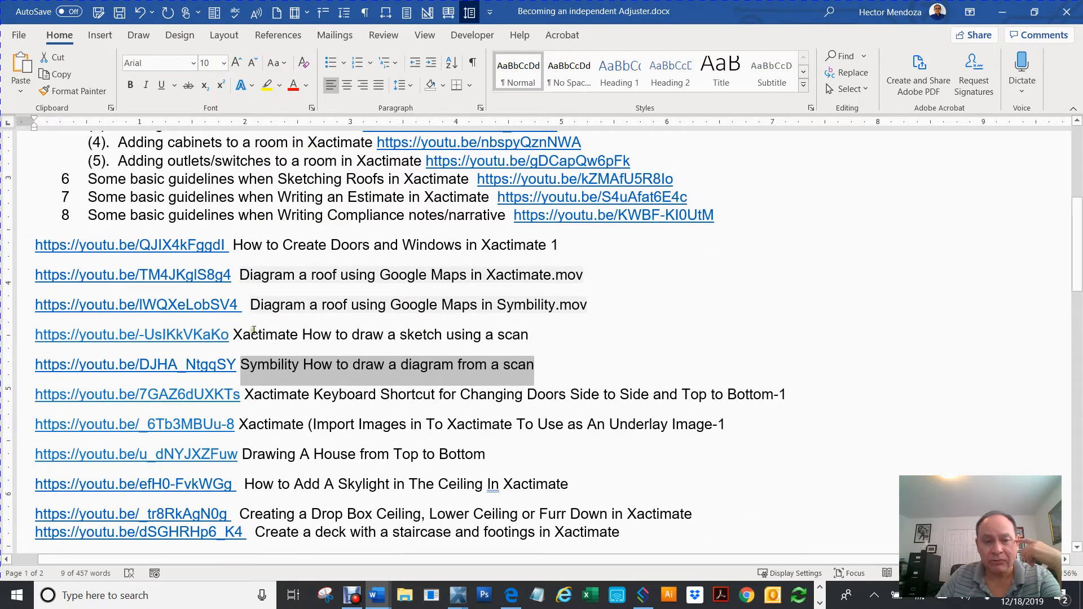
{"action": "left_click", "coordinate": [380, 334]}
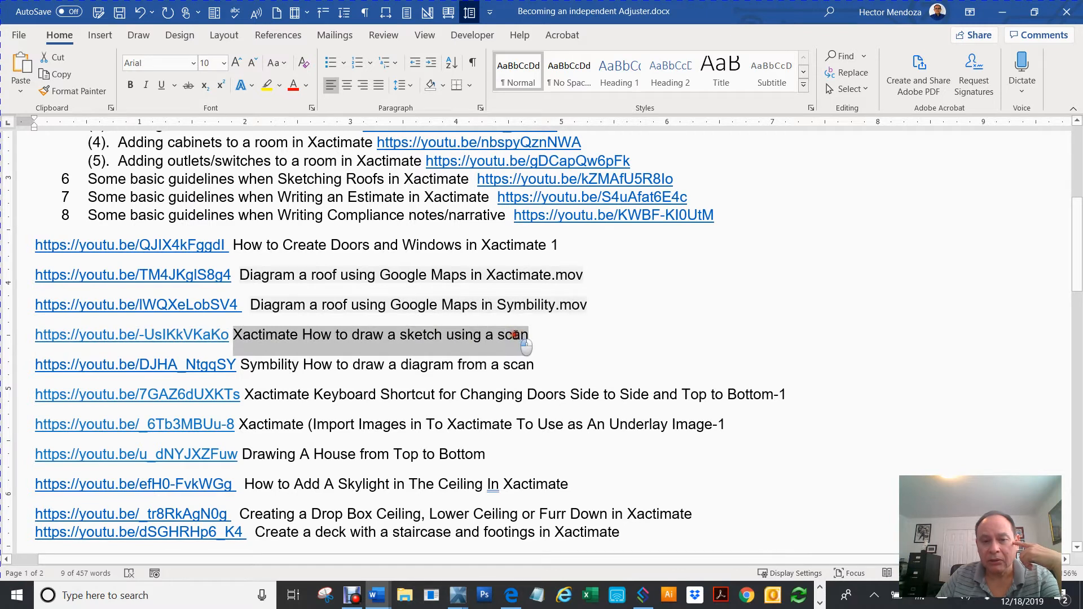
{"action": "left_click", "coordinate": [254, 363]}
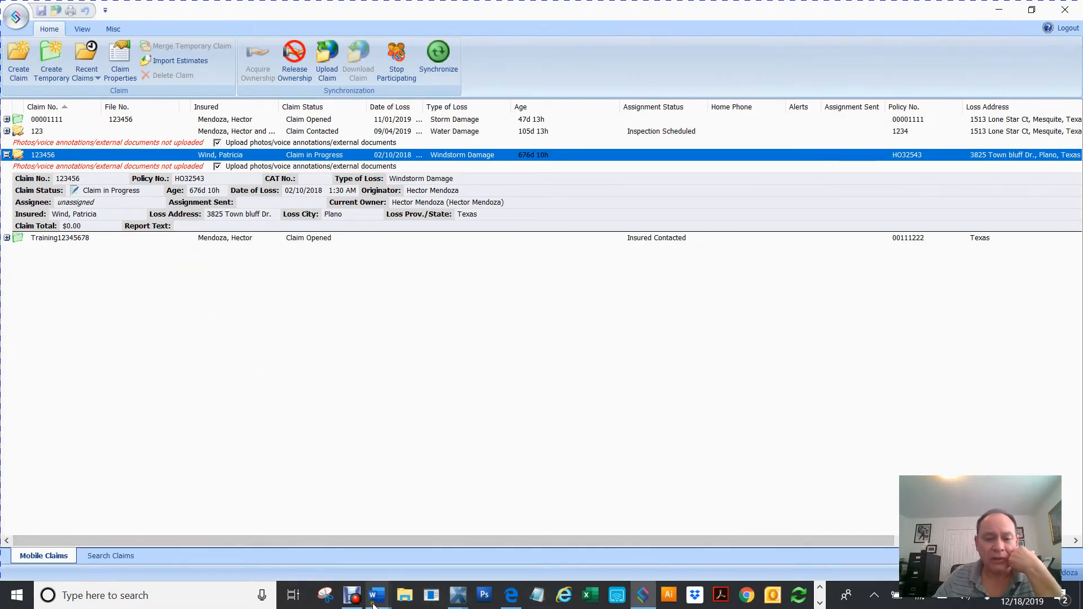
Bring up the Symbility Settings guide in Word to review its Preferences page.
{"action": "left_click", "coordinate": [376, 594]}
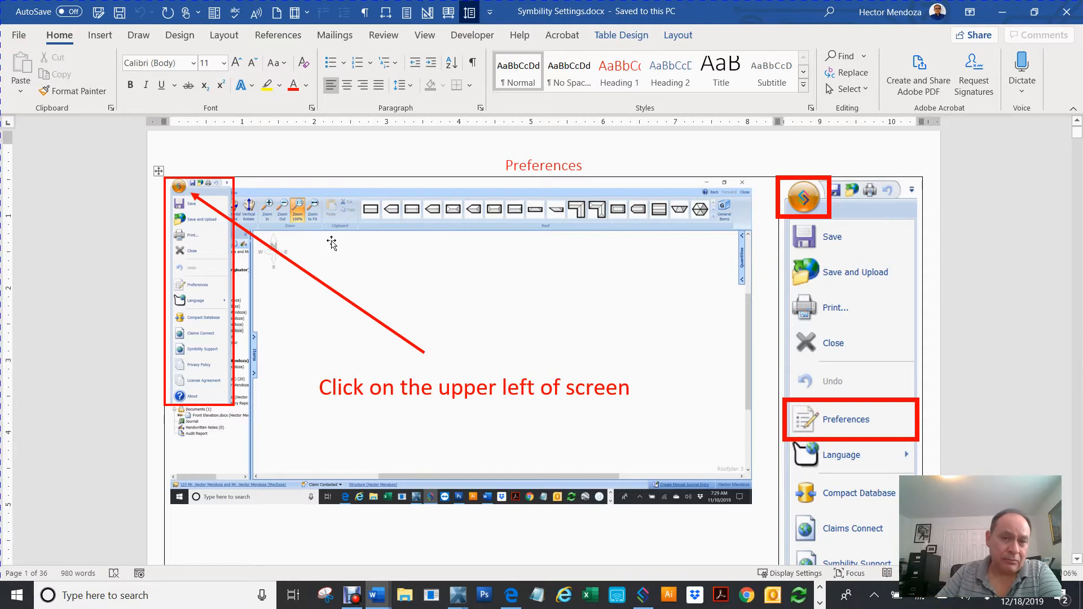
{"action": "mouse_move", "coordinate": [176, 182]}
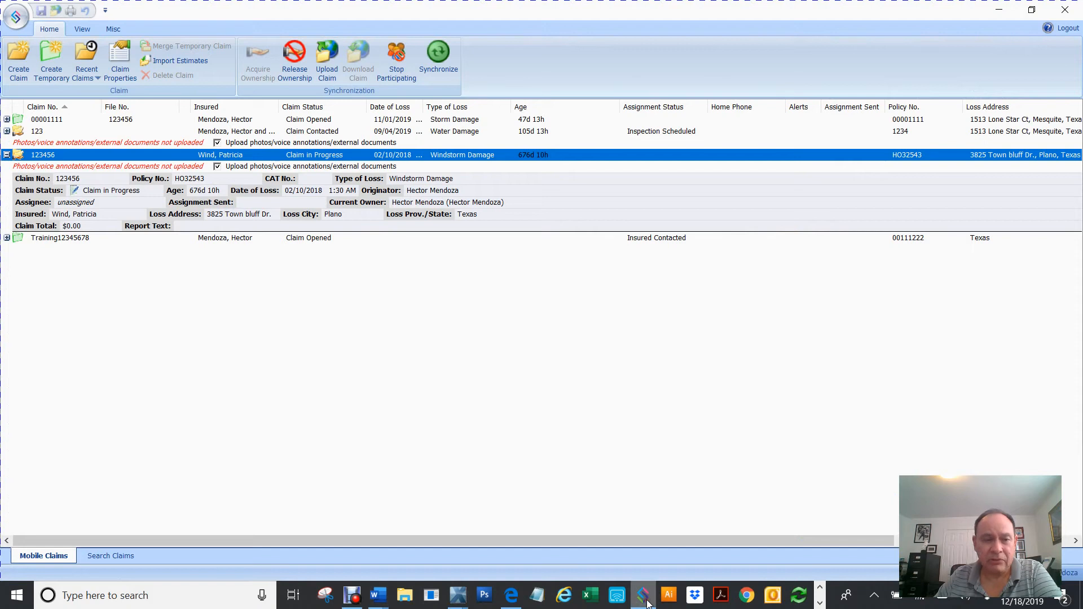
Open claim 123456 and choose Preferences from the application menu.
{"action": "double_click", "coordinate": [19, 154]}
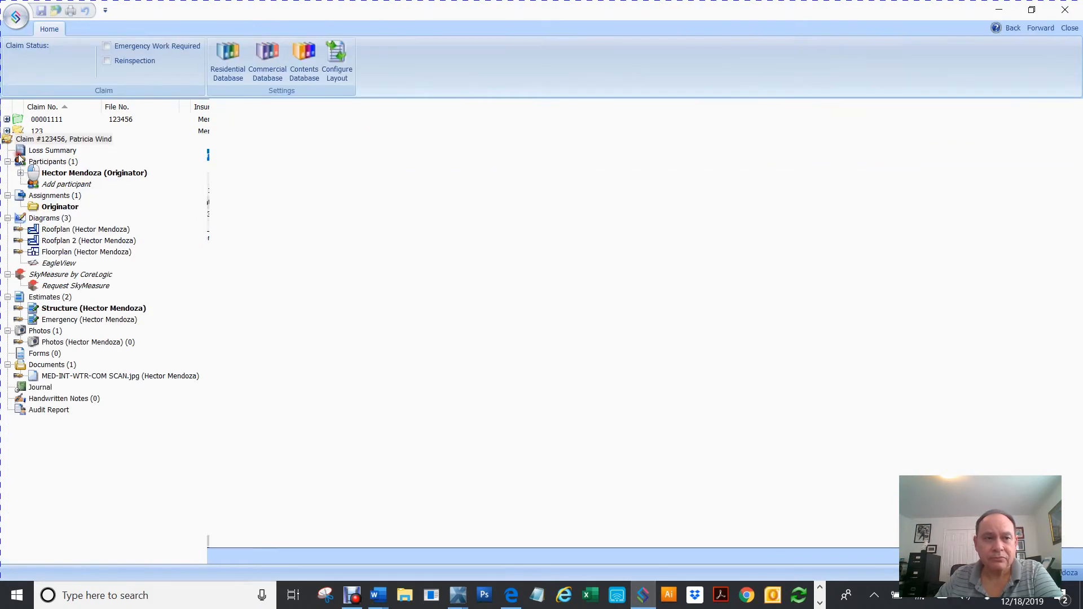
{"action": "left_click", "coordinate": [62, 139]}
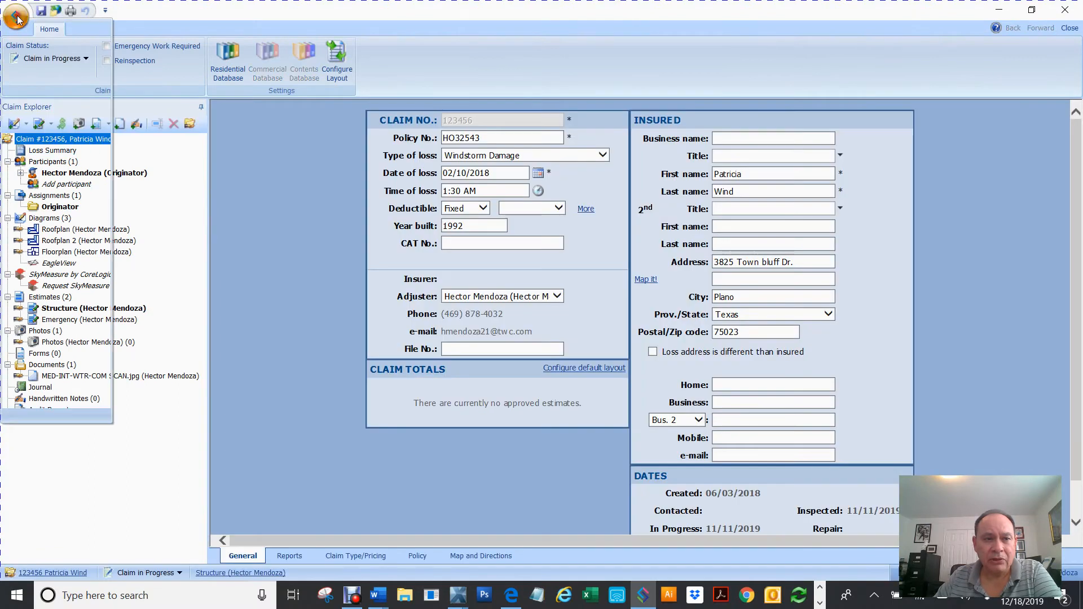
{"action": "left_click", "coordinate": [16, 16]}
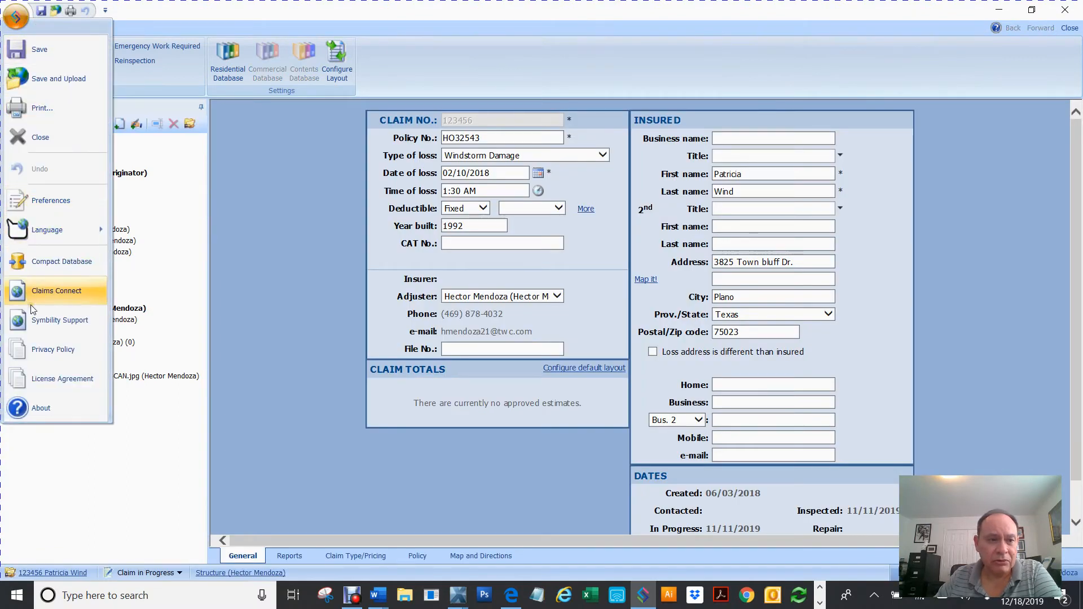
{"action": "left_click", "coordinate": [50, 201]}
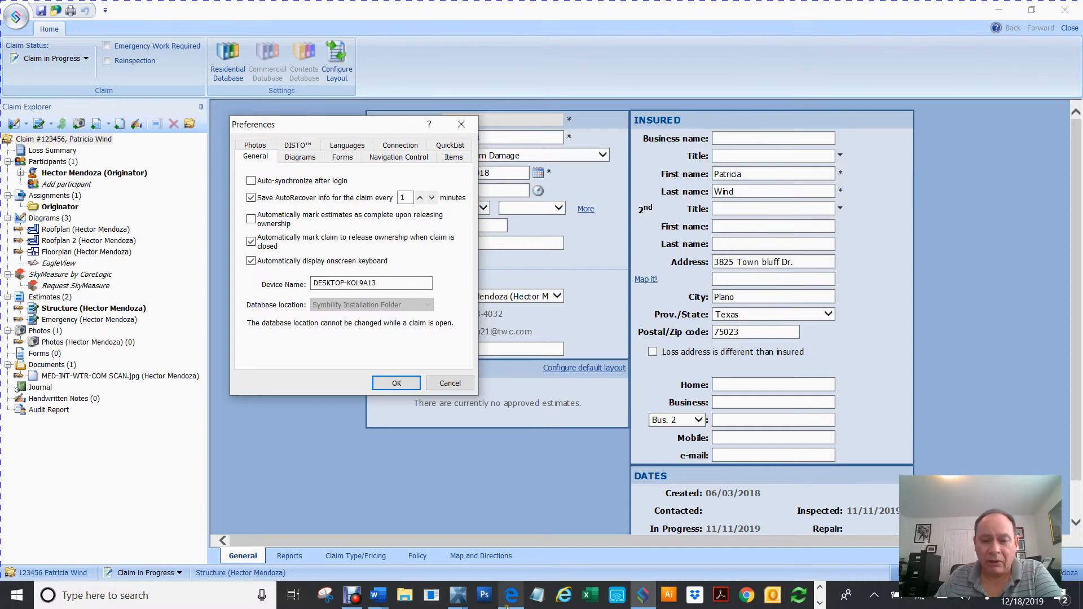
{"action": "mouse_move", "coordinate": [376, 594]}
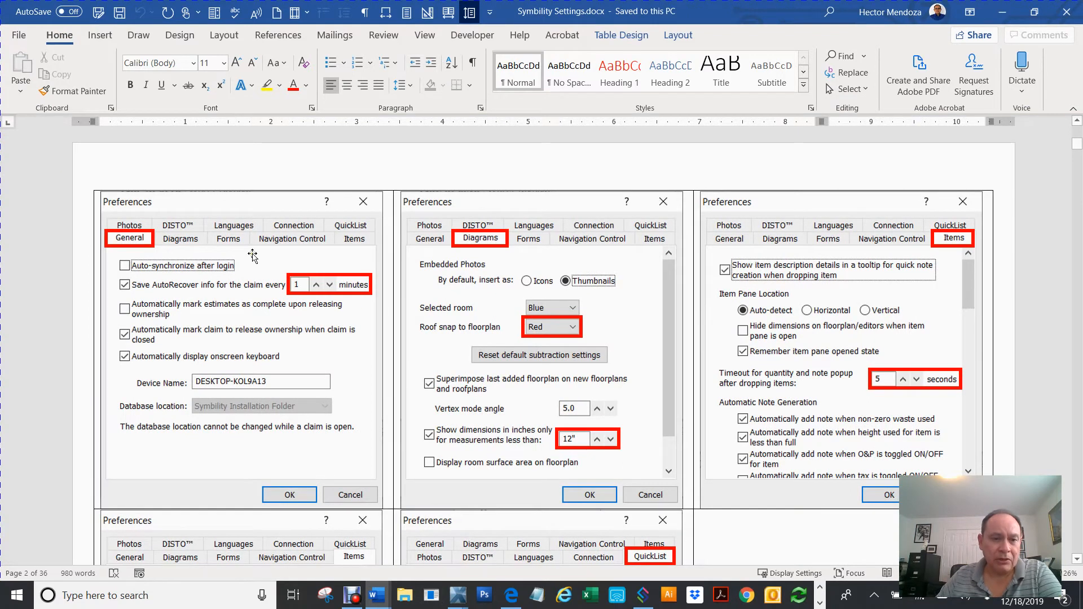
{"action": "mouse_move", "coordinate": [356, 289]}
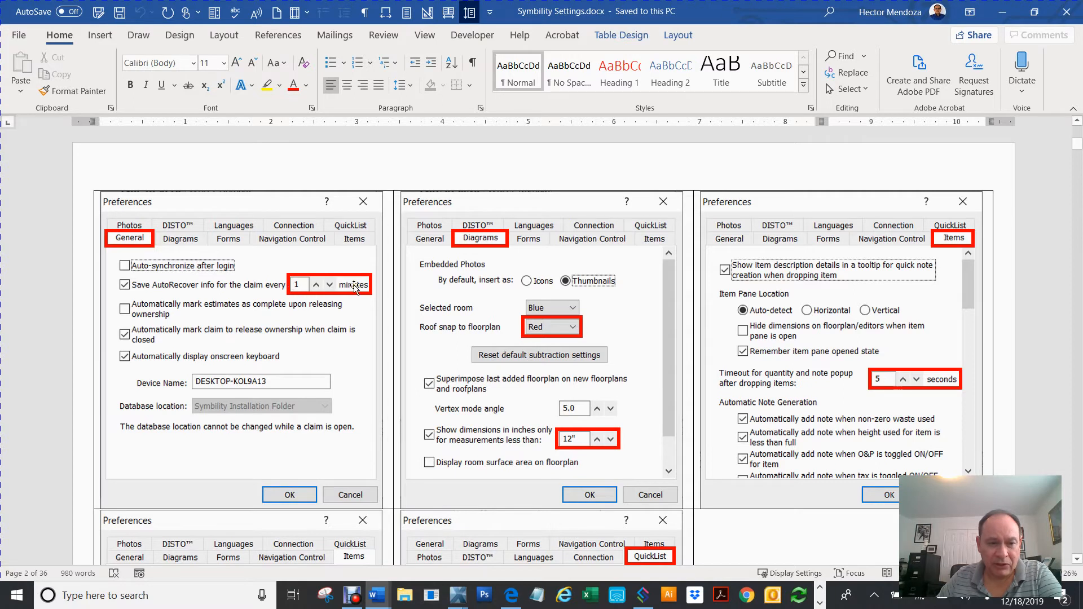
{"action": "mouse_move", "coordinate": [188, 455]}
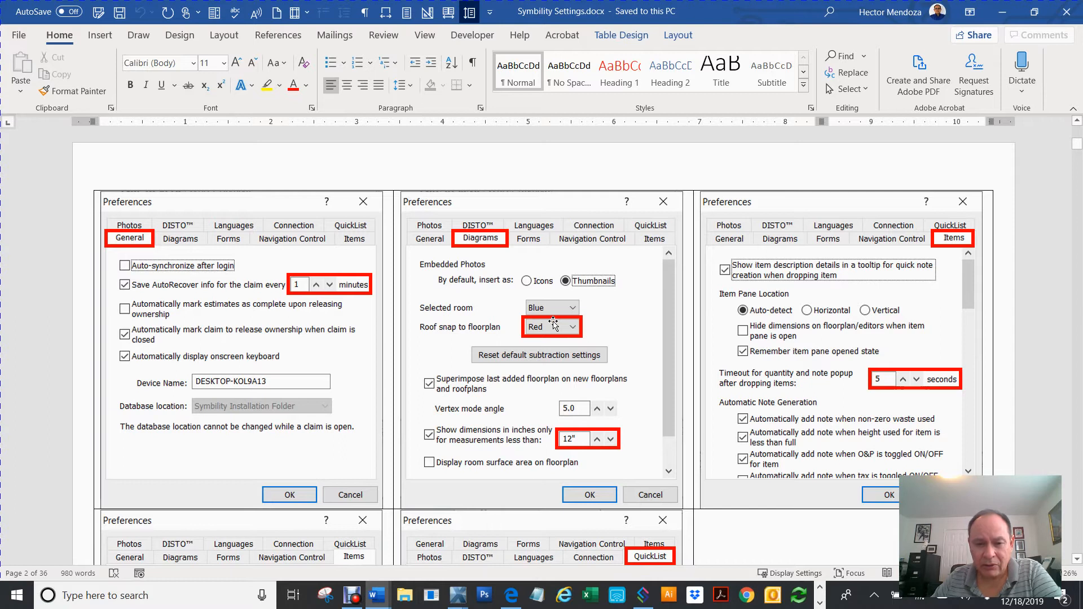
{"action": "mouse_move", "coordinate": [570, 447]}
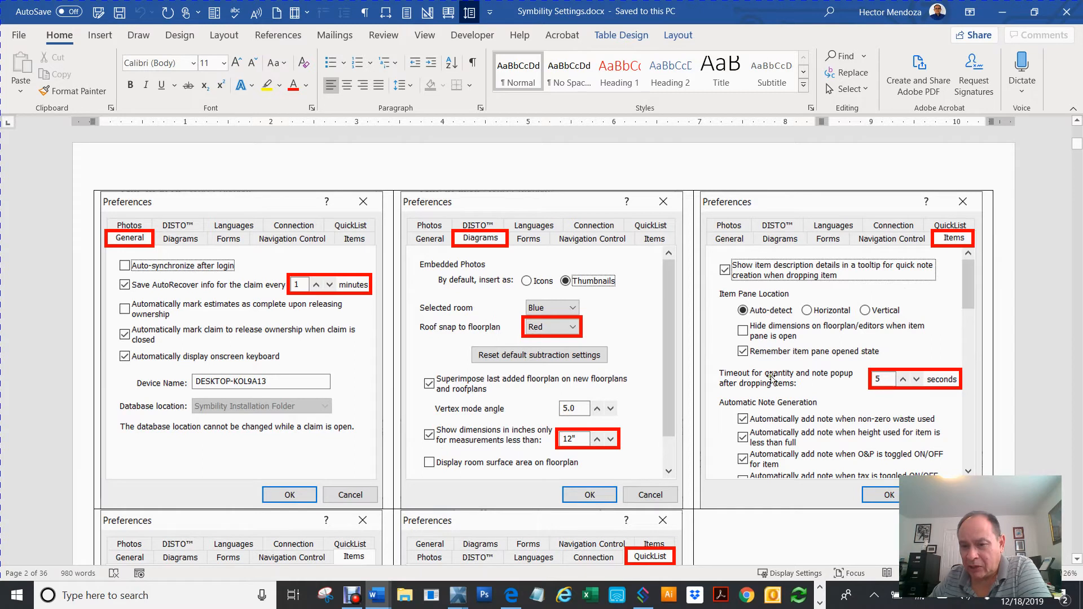
{"action": "mouse_move", "coordinate": [778, 382]}
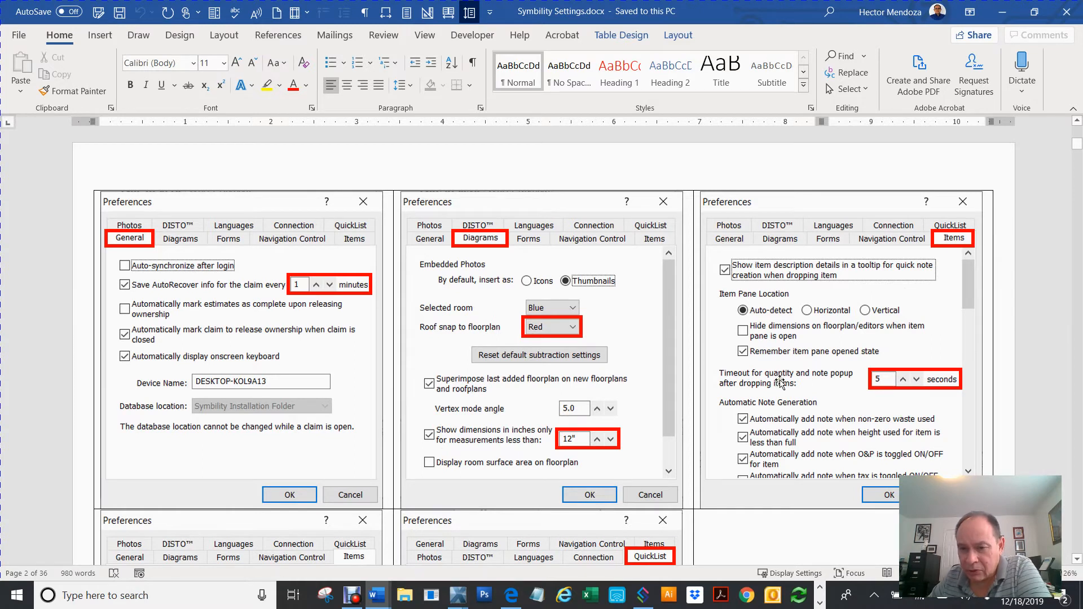
{"action": "mouse_move", "coordinate": [853, 384]}
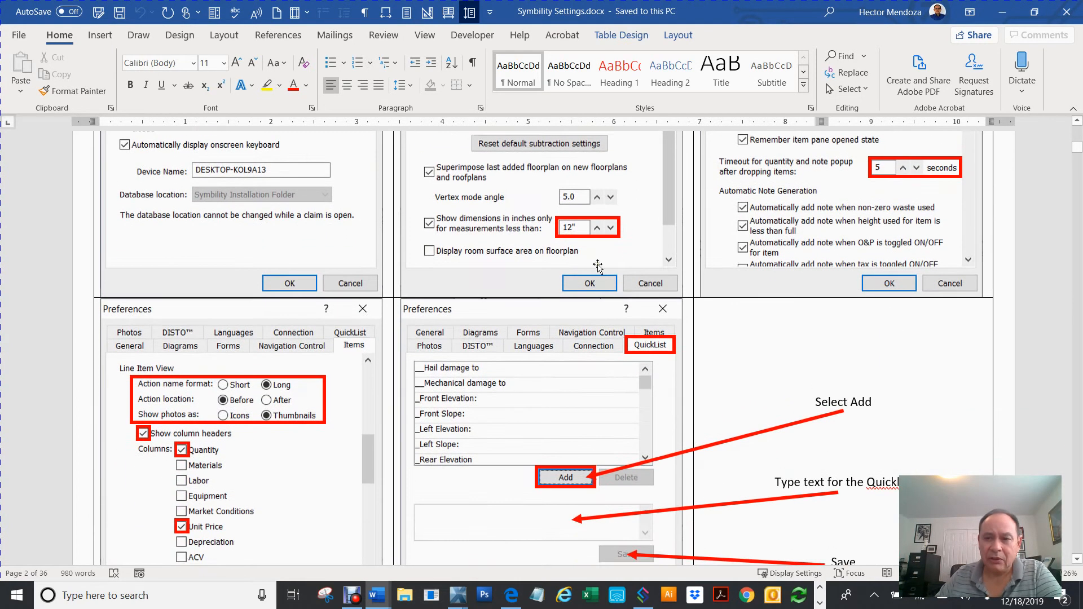
{"action": "mouse_move", "coordinate": [815, 219]}
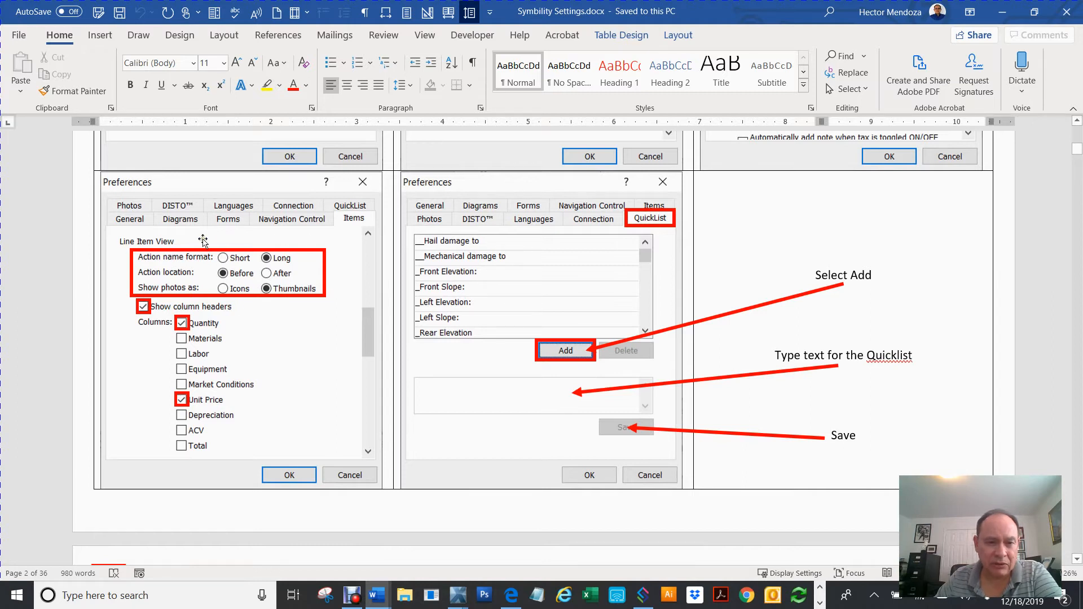
{"action": "left_click", "coordinate": [143, 305]}
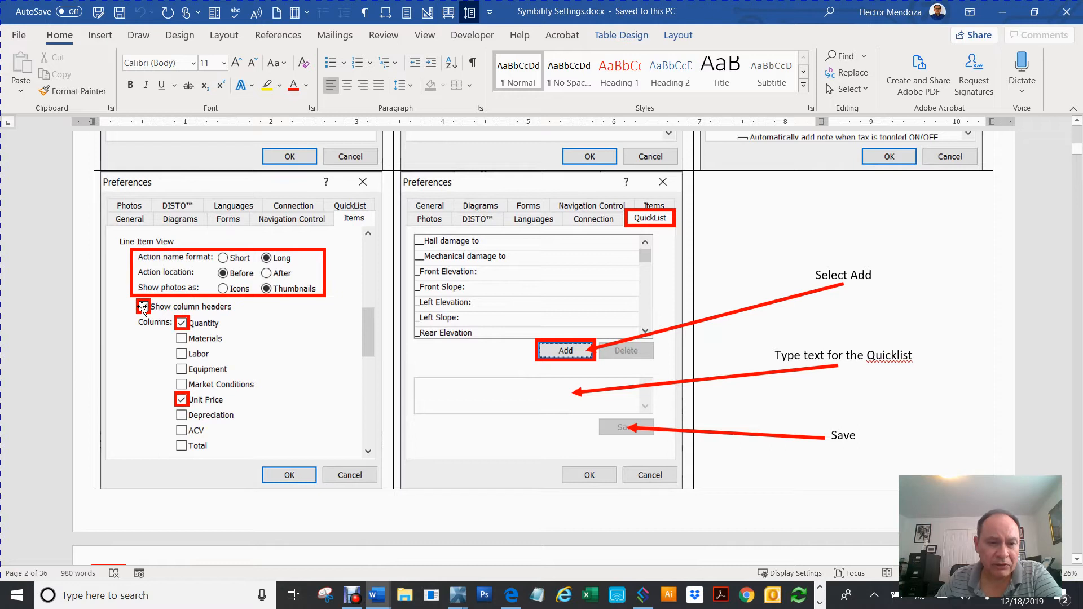
{"action": "left_click", "coordinate": [143, 306]}
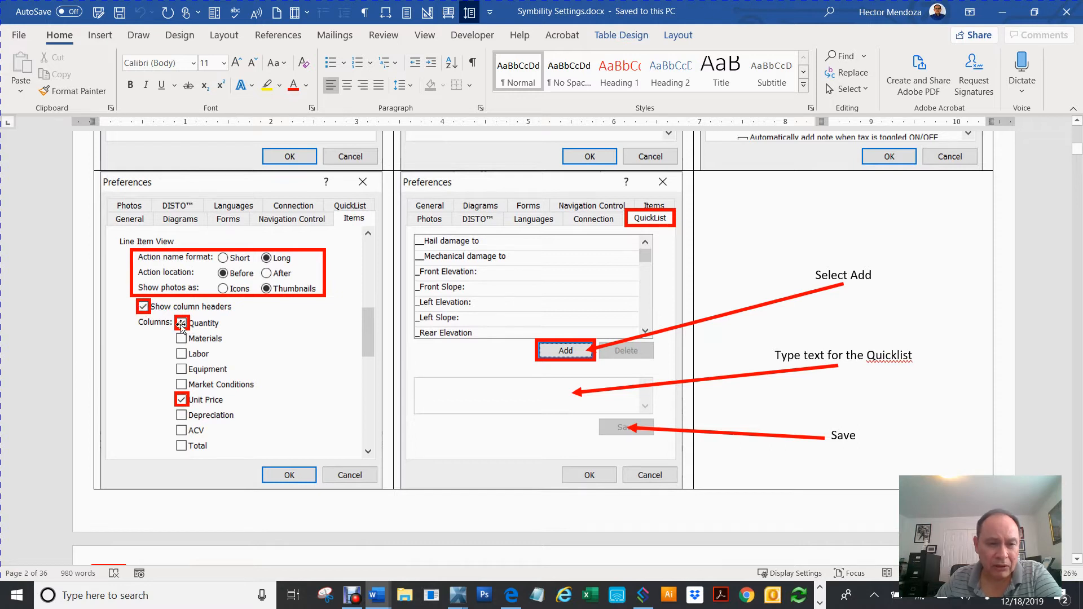
{"action": "left_click", "coordinate": [181, 323]}
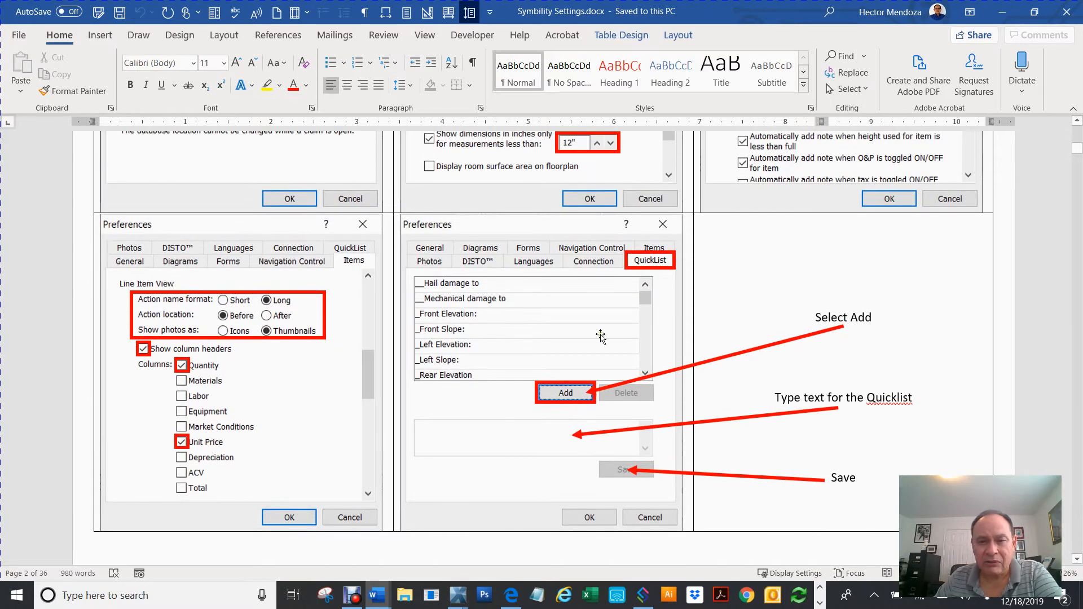
{"action": "mouse_move", "coordinate": [675, 332]}
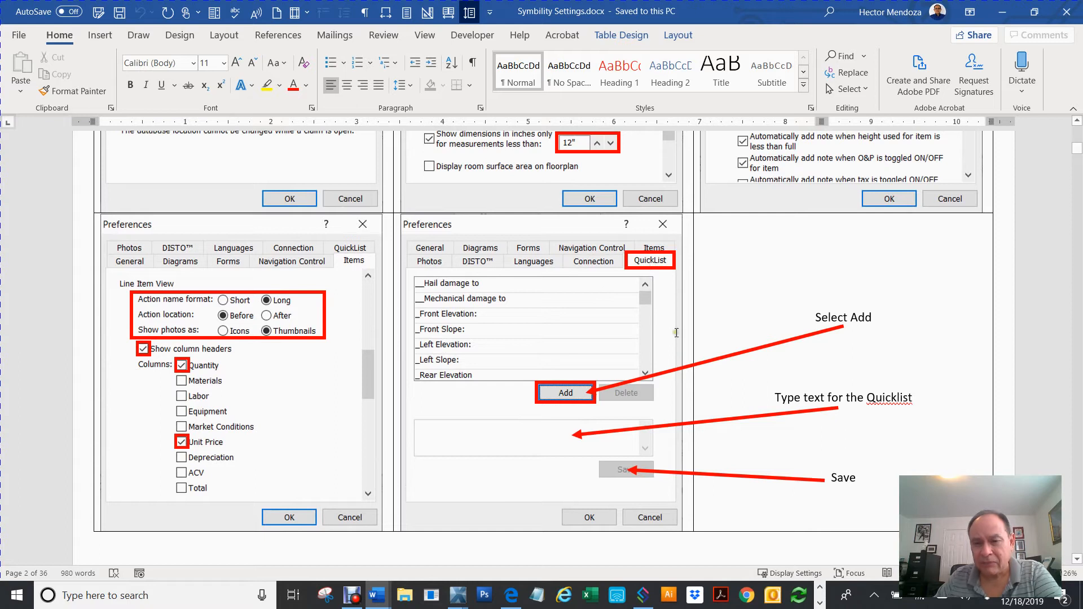
{"action": "mouse_move", "coordinate": [716, 375]}
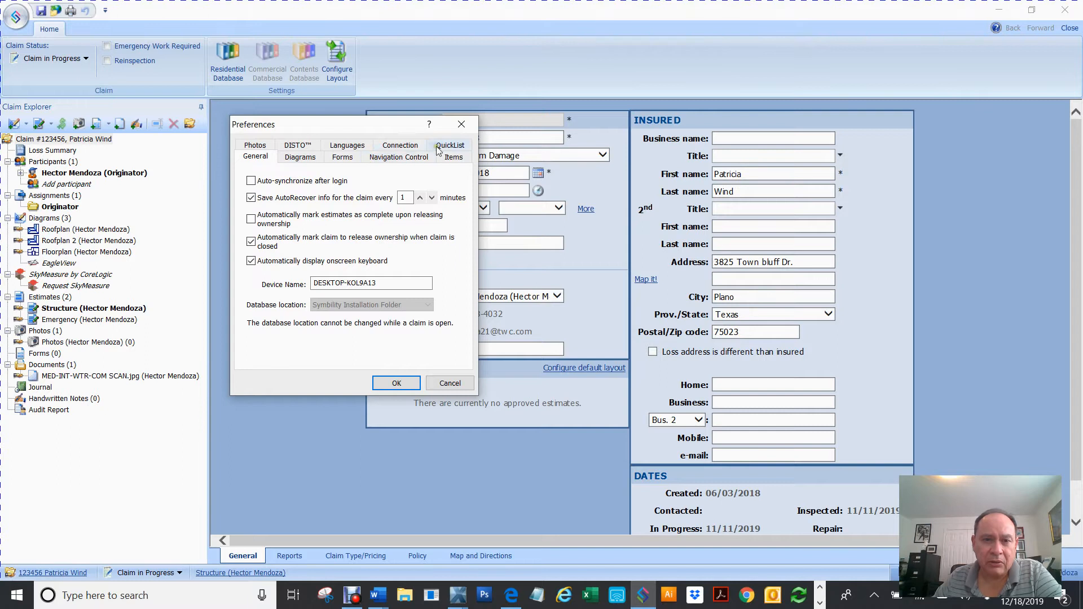
Add the QuickList phrase 'This a test', delete it again, and close Preferences with OK.
{"action": "left_click", "coordinate": [449, 145]}
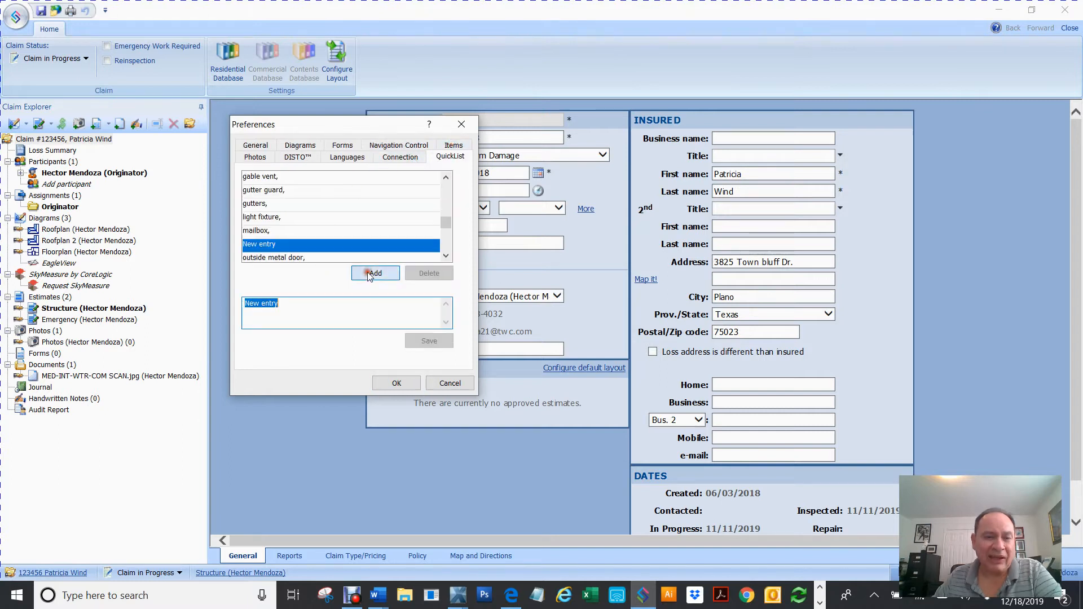
{"action": "left_click", "coordinate": [375, 273]}
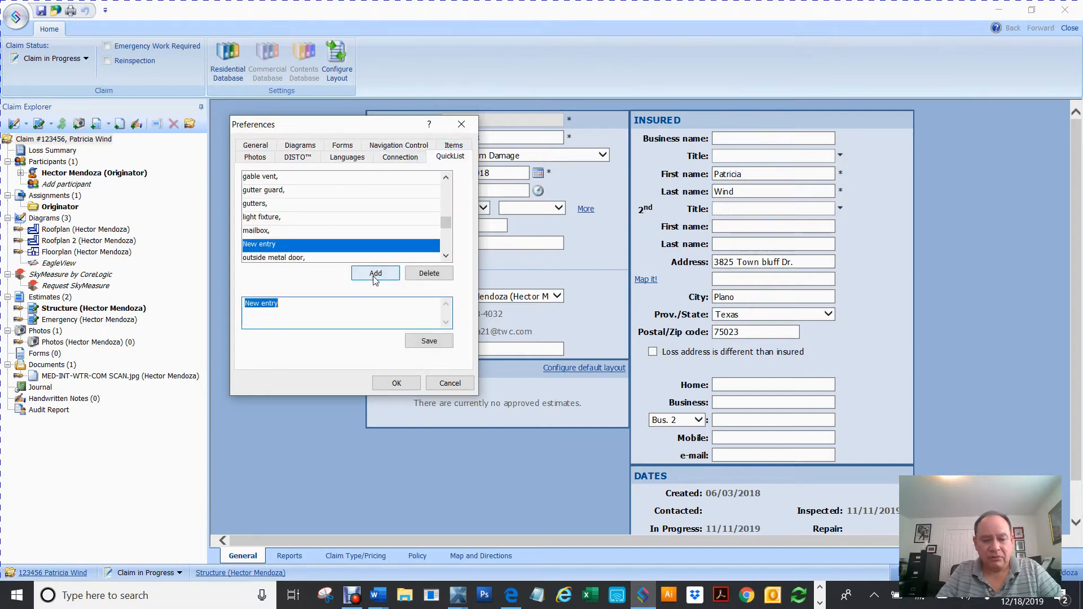
{"action": "type", "text": "This"}
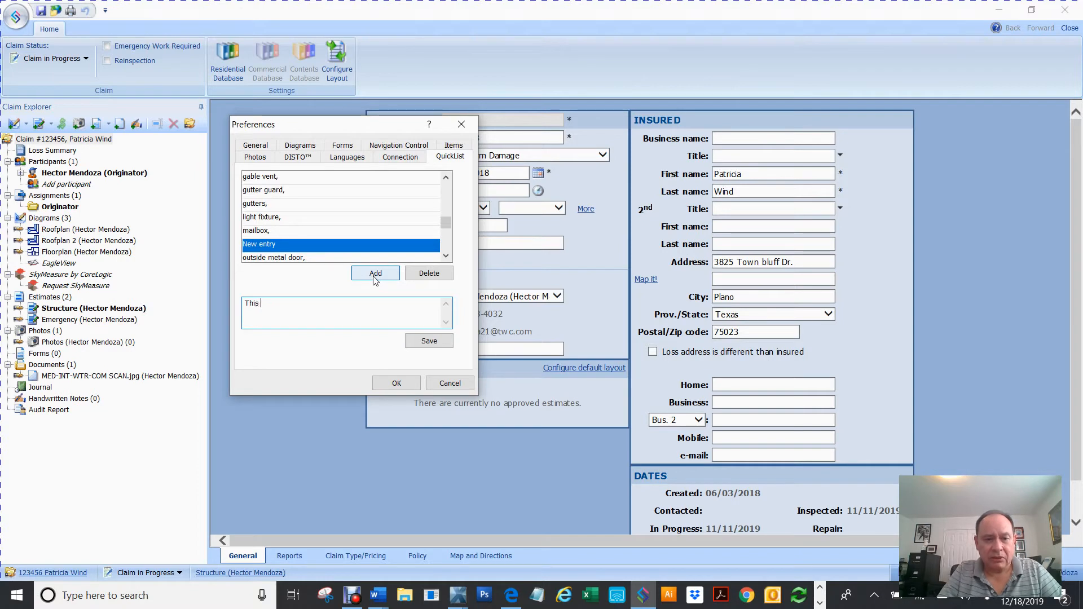
{"action": "type", "text": "a test"}
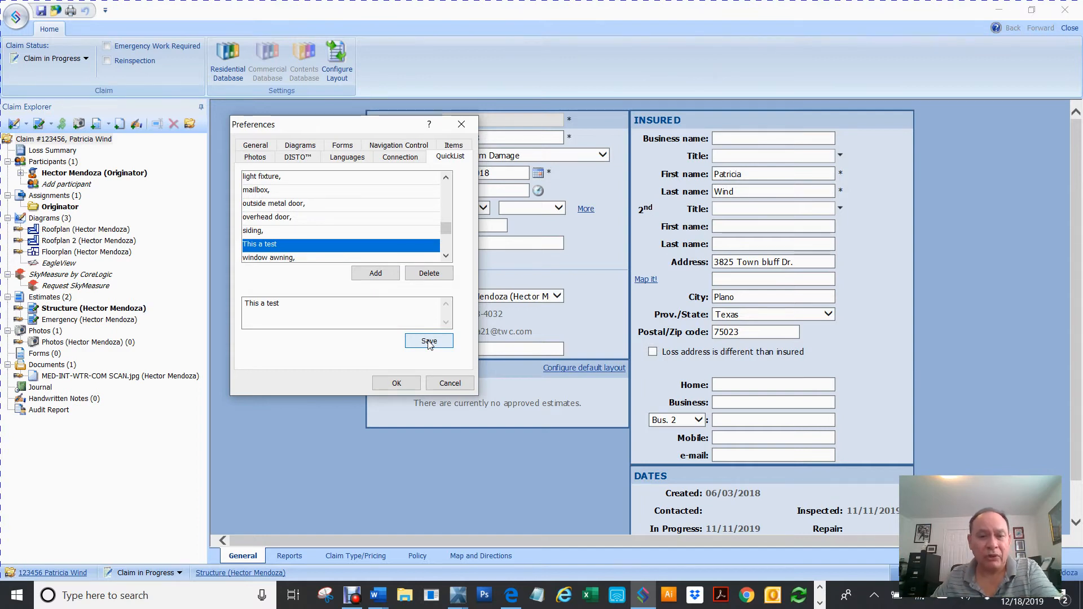
{"action": "left_click", "coordinate": [428, 340]}
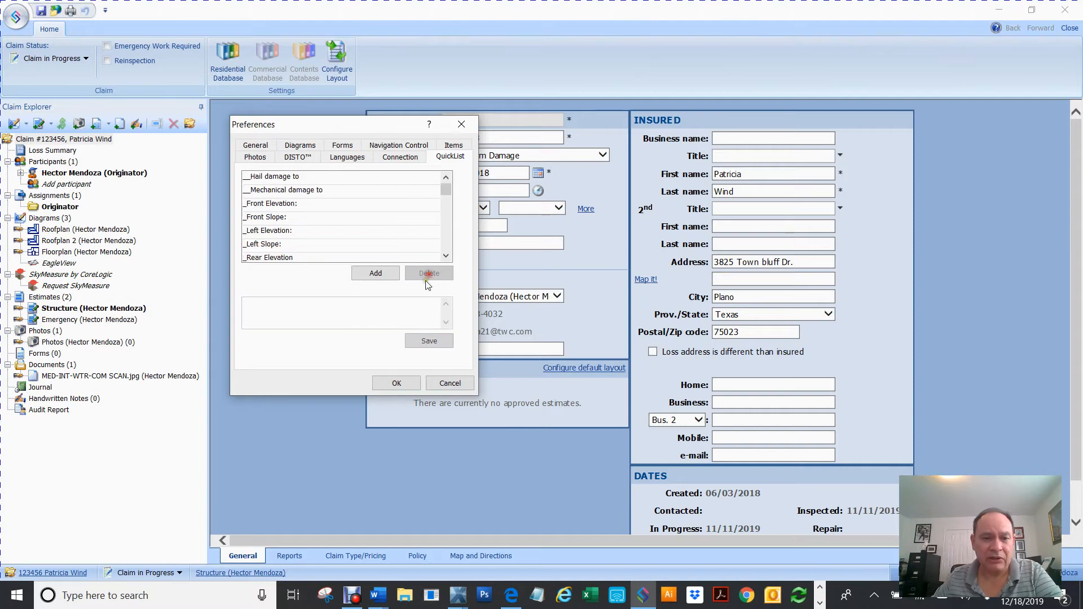
{"action": "left_click", "coordinate": [396, 382]}
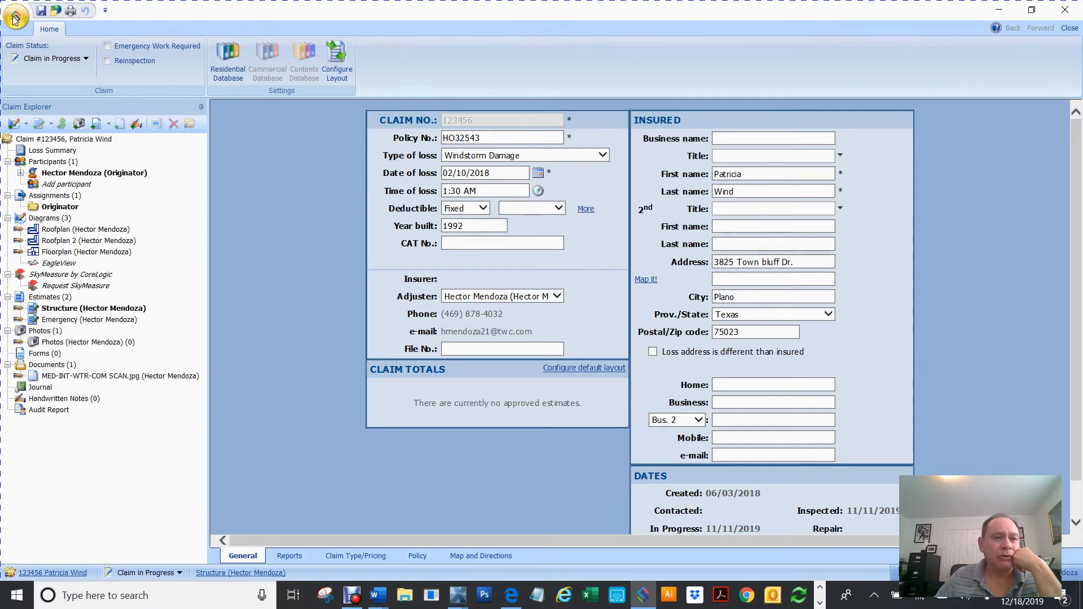
Choose Symbility Support from the application menu to open the support site.
{"action": "left_click", "coordinate": [13, 17]}
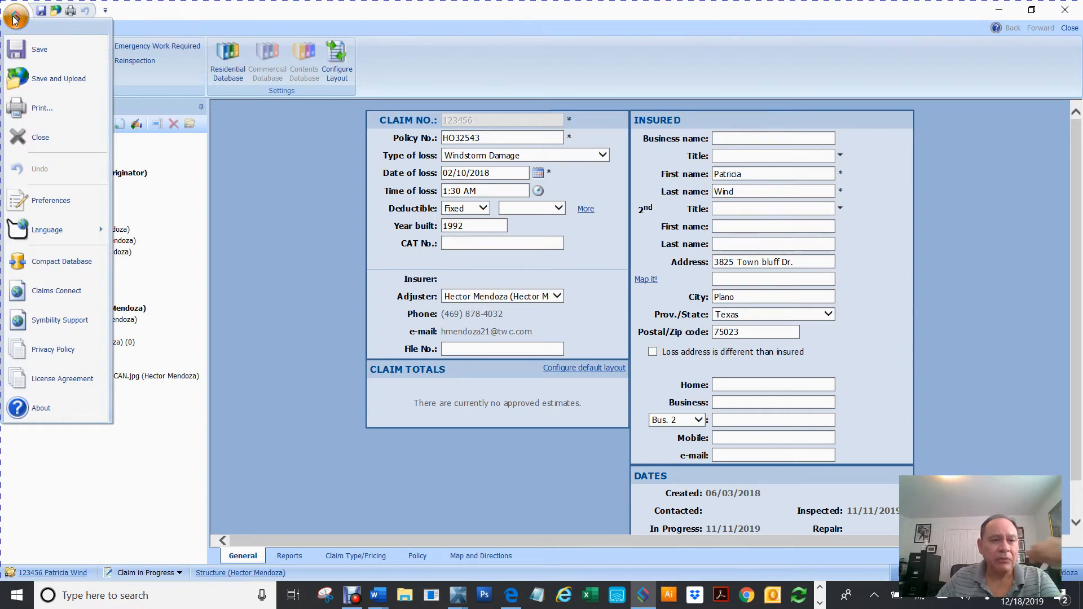
{"action": "mouse_move", "coordinate": [59, 320]}
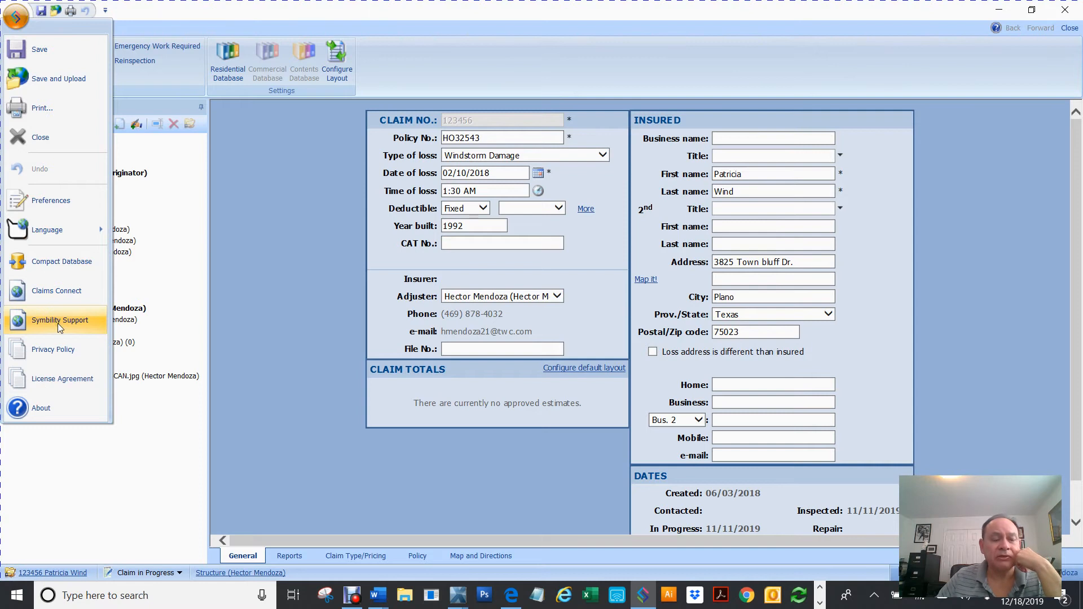
{"action": "left_click", "coordinate": [58, 320]}
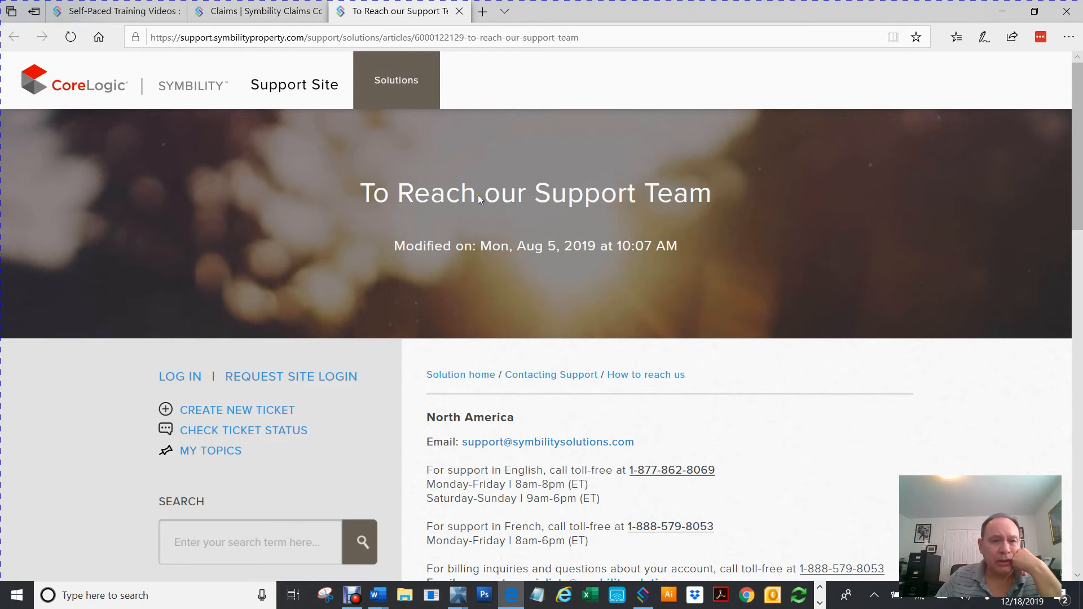
Go from the support home page to the Self-Paced Training Videos article.
{"action": "left_click", "coordinate": [293, 84]}
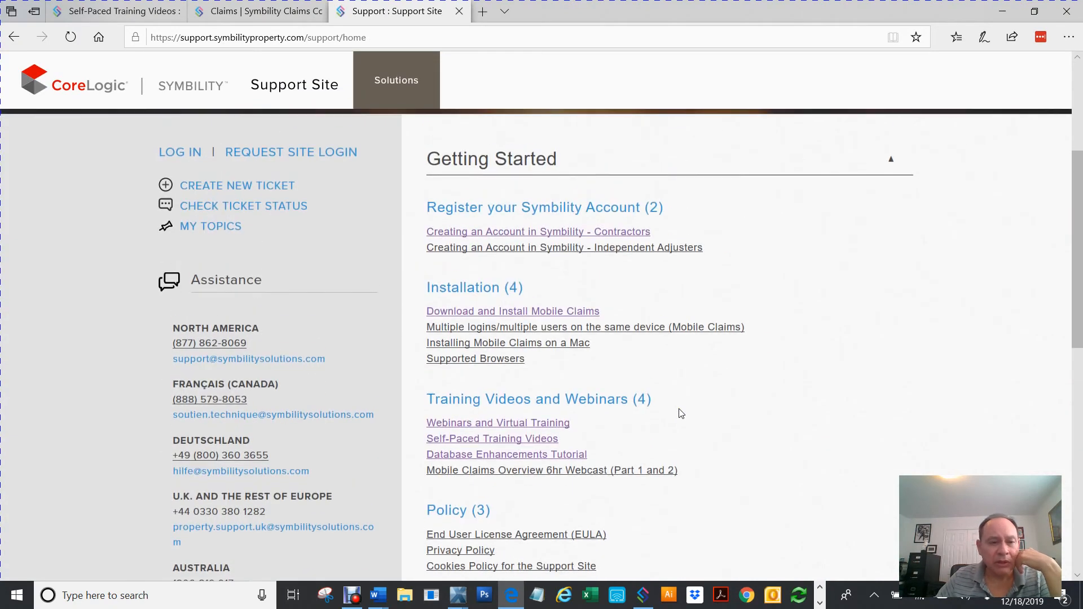
{"action": "scroll", "scroll_direction": "down", "scroll_amount": 3}
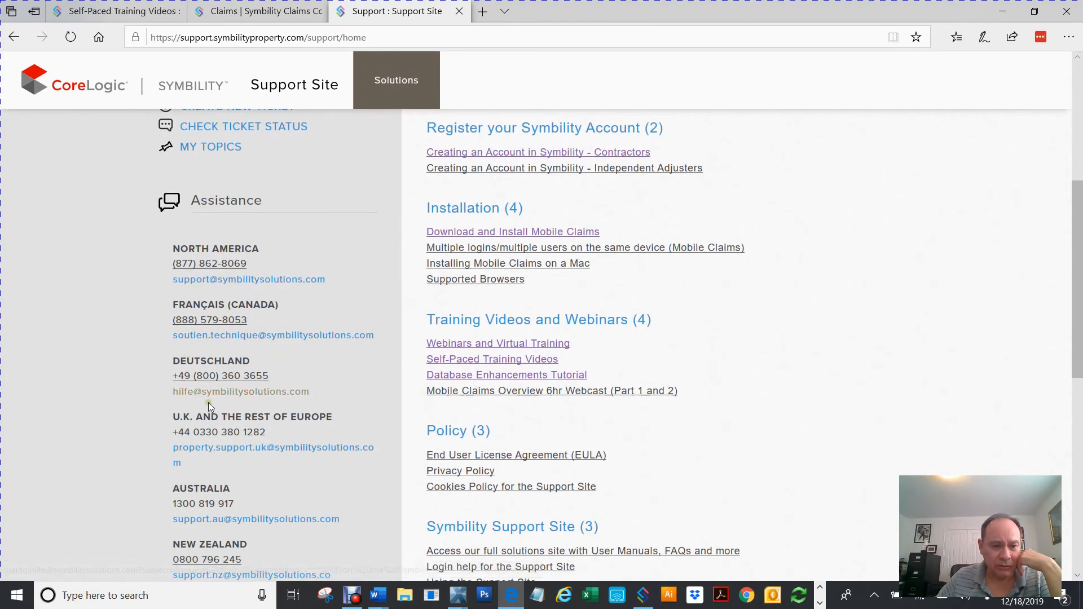
{"action": "scroll", "scroll_direction": "down", "scroll_amount": 3}
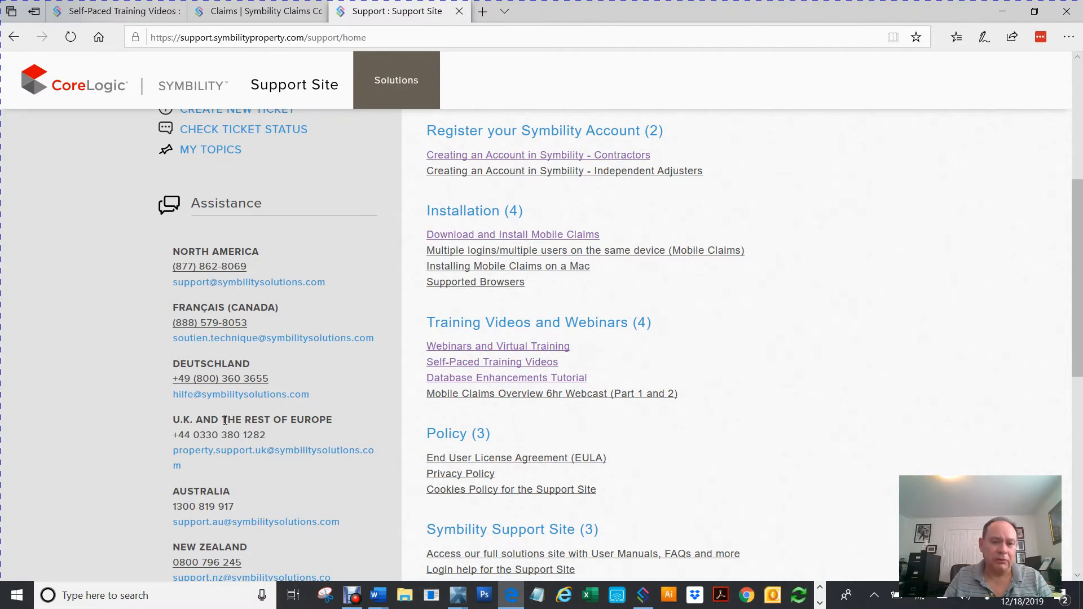
{"action": "mouse_move", "coordinate": [339, 407]}
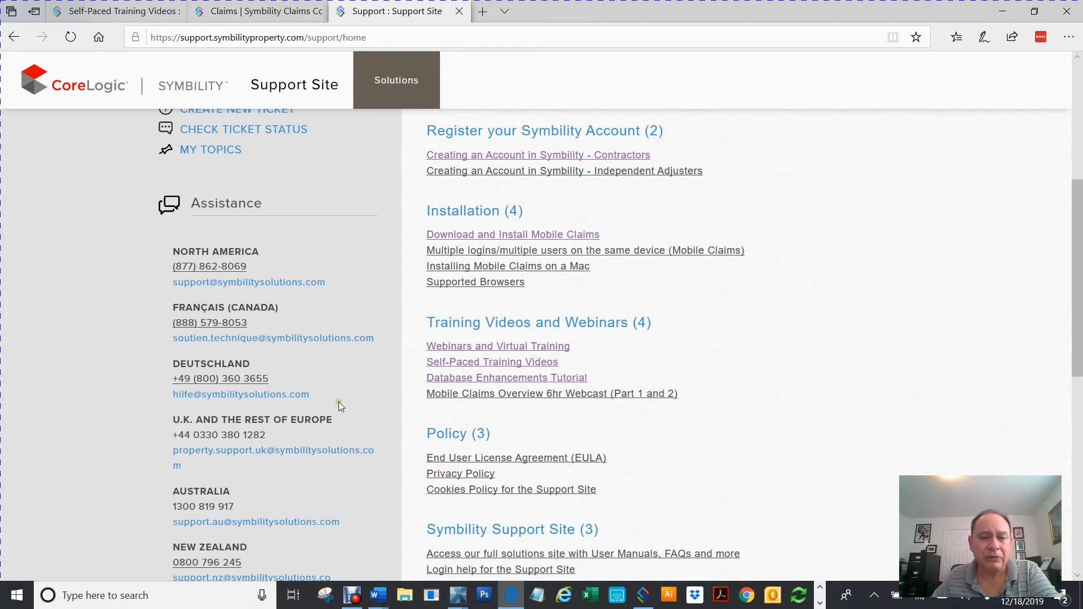
{"action": "scroll", "scroll_direction": "down", "scroll_amount": 3}
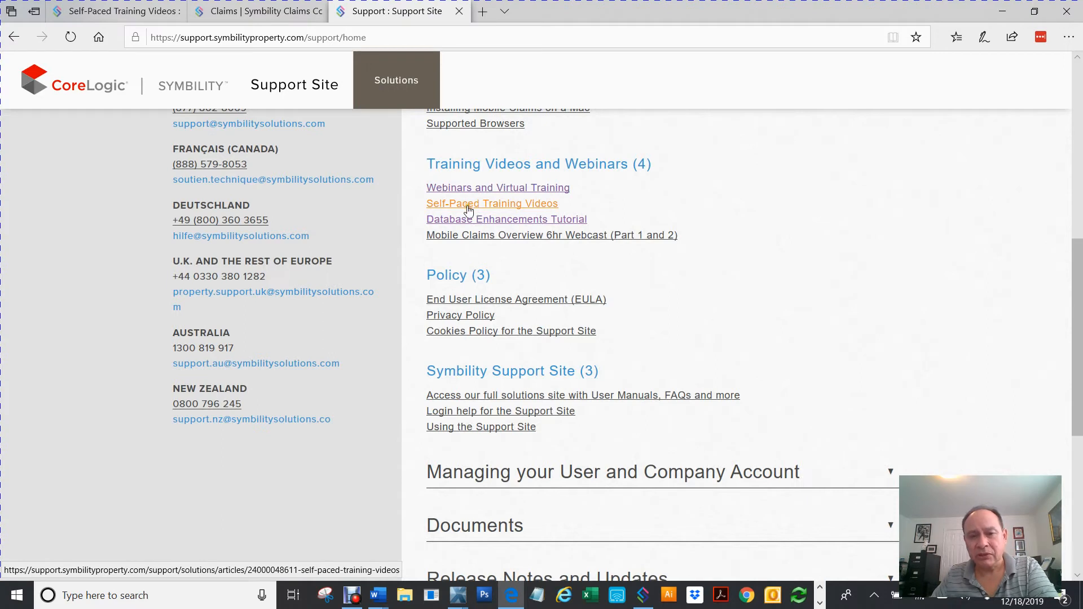
{"action": "left_click", "coordinate": [491, 203]}
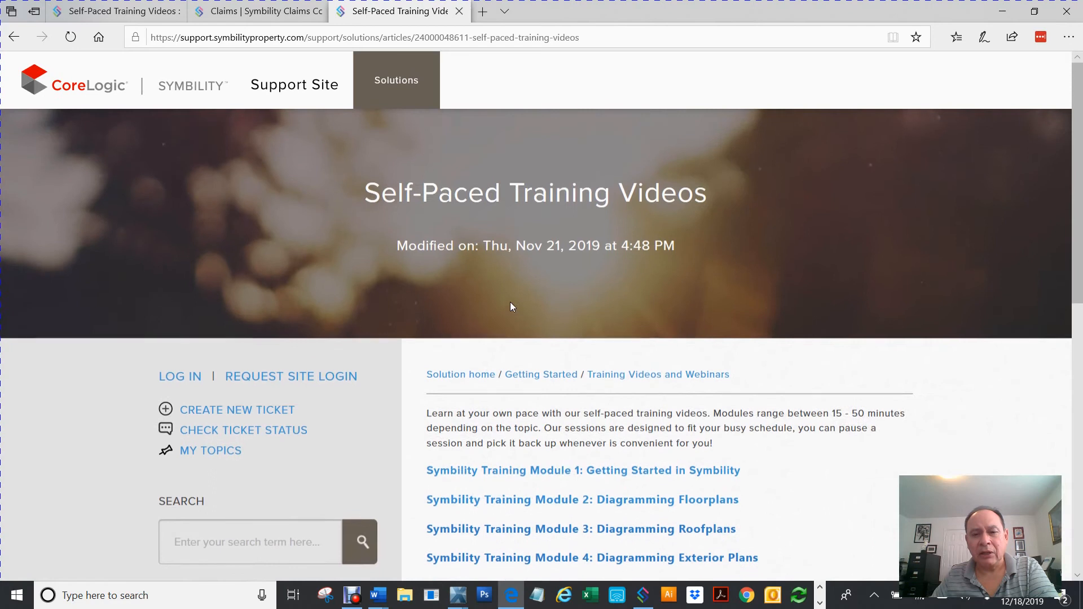
{"action": "mouse_move", "coordinate": [544, 312]}
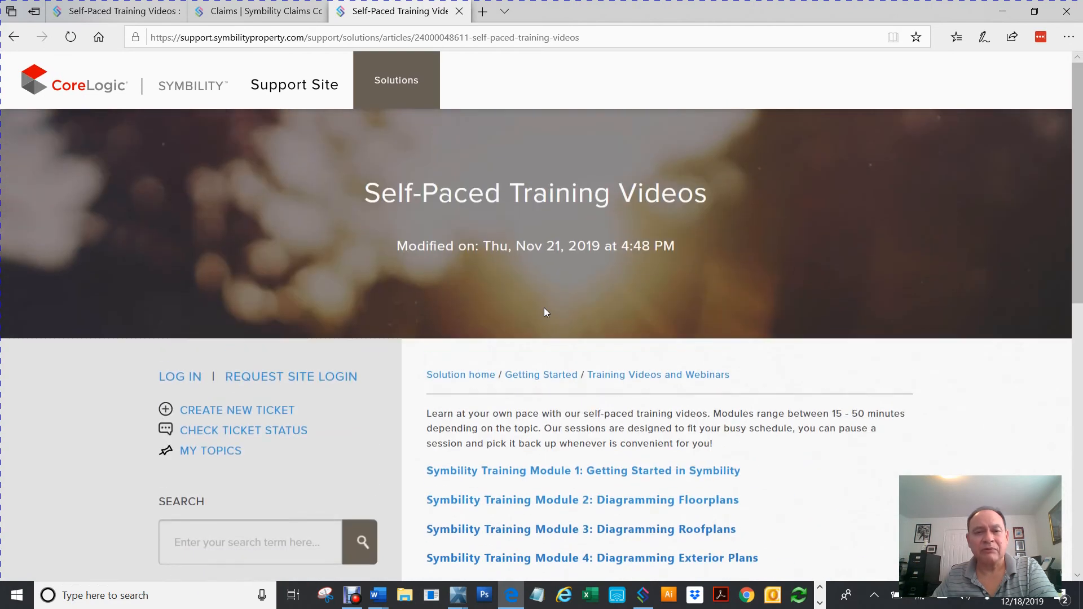
{"action": "mouse_move", "coordinate": [293, 84]}
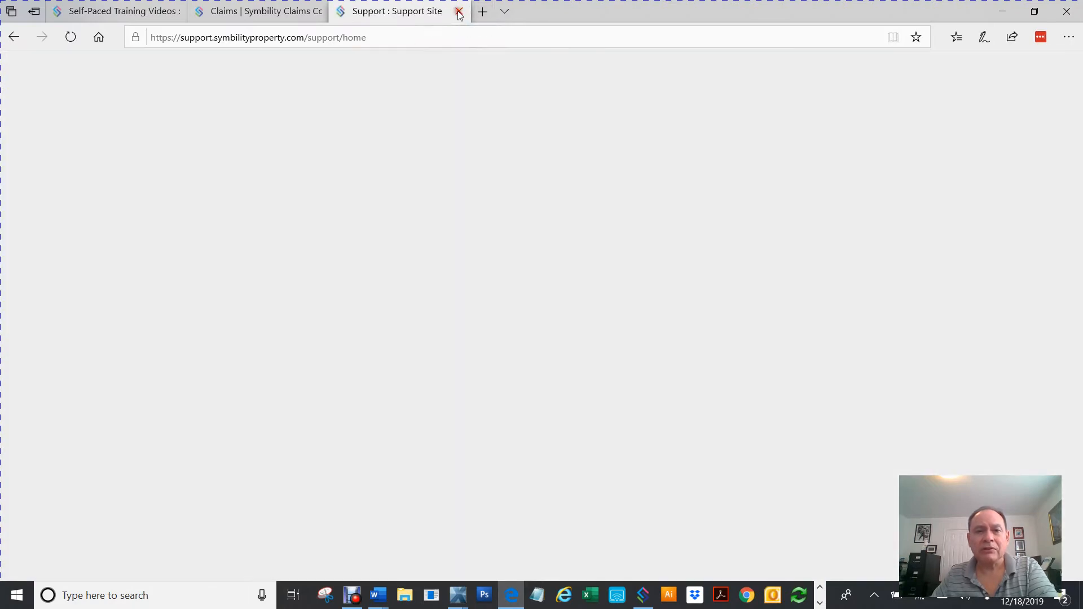
Close the support site and Claims Connect browser tabs.
{"action": "left_click", "coordinate": [458, 12]}
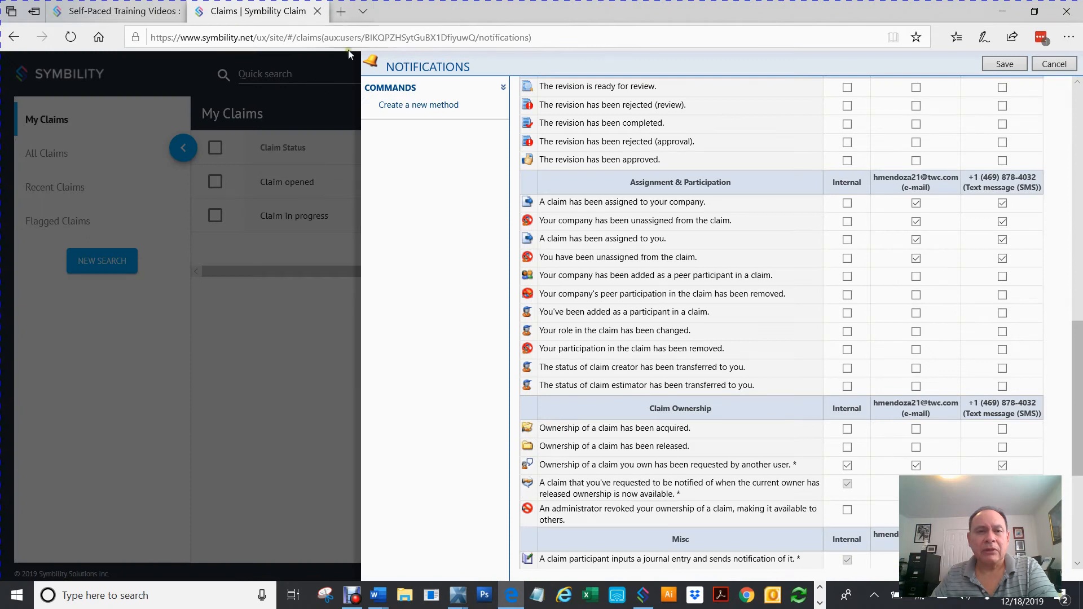
{"action": "mouse_move", "coordinate": [1069, 12]}
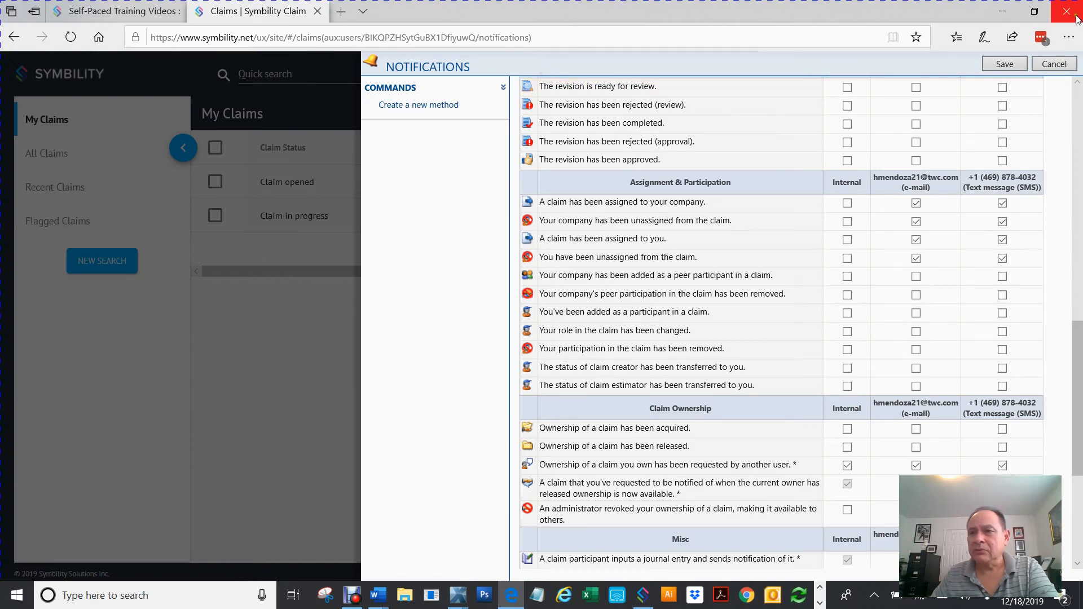
{"action": "left_click", "coordinate": [1074, 12]}
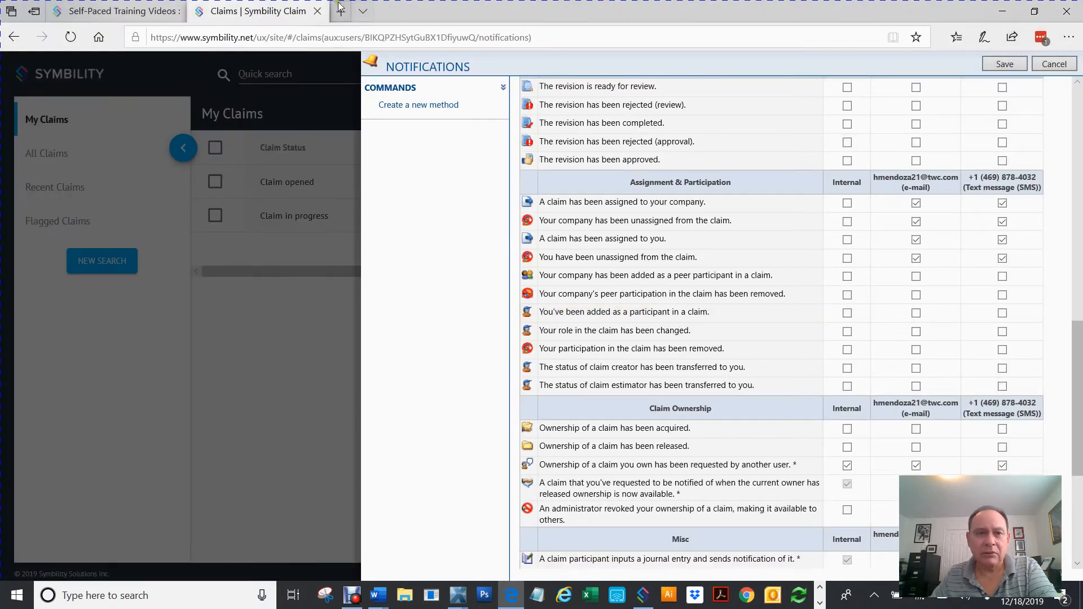
{"action": "left_click", "coordinate": [114, 11]}
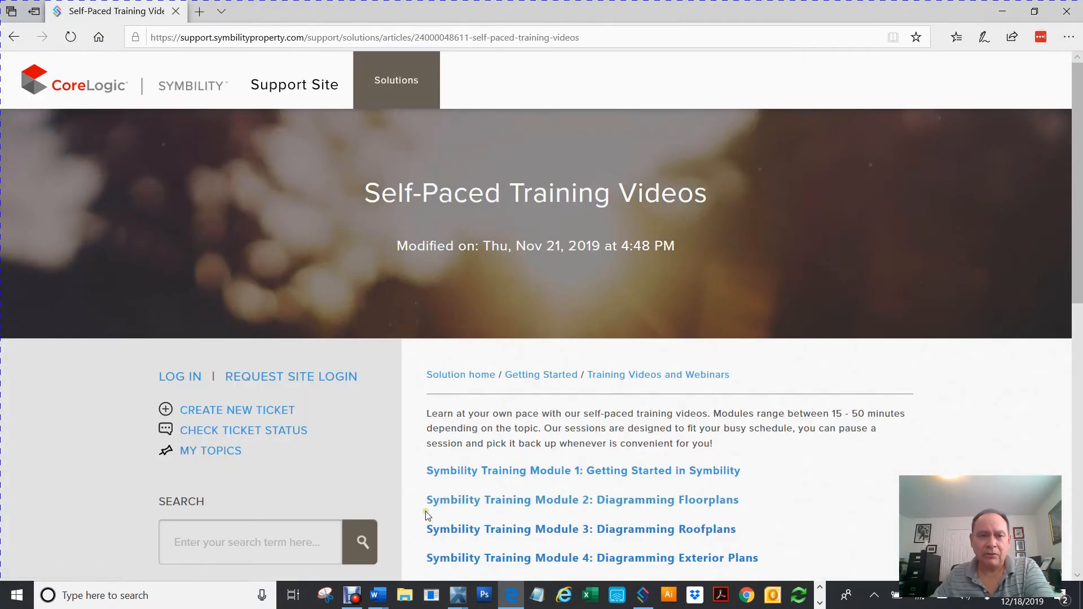
{"action": "mouse_move", "coordinate": [1069, 12]}
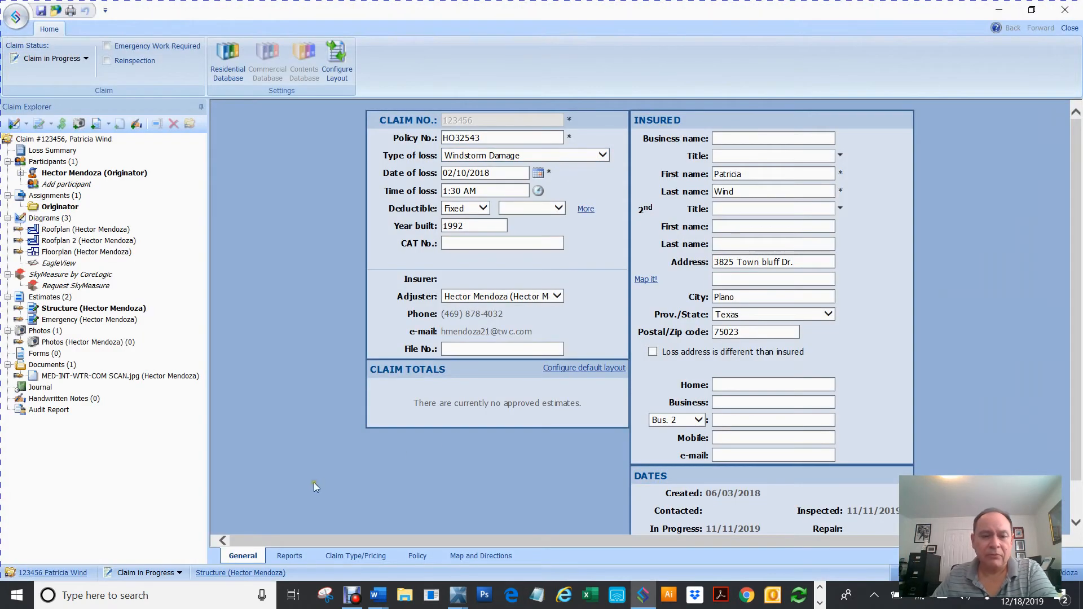
{"action": "mouse_move", "coordinate": [306, 478]}
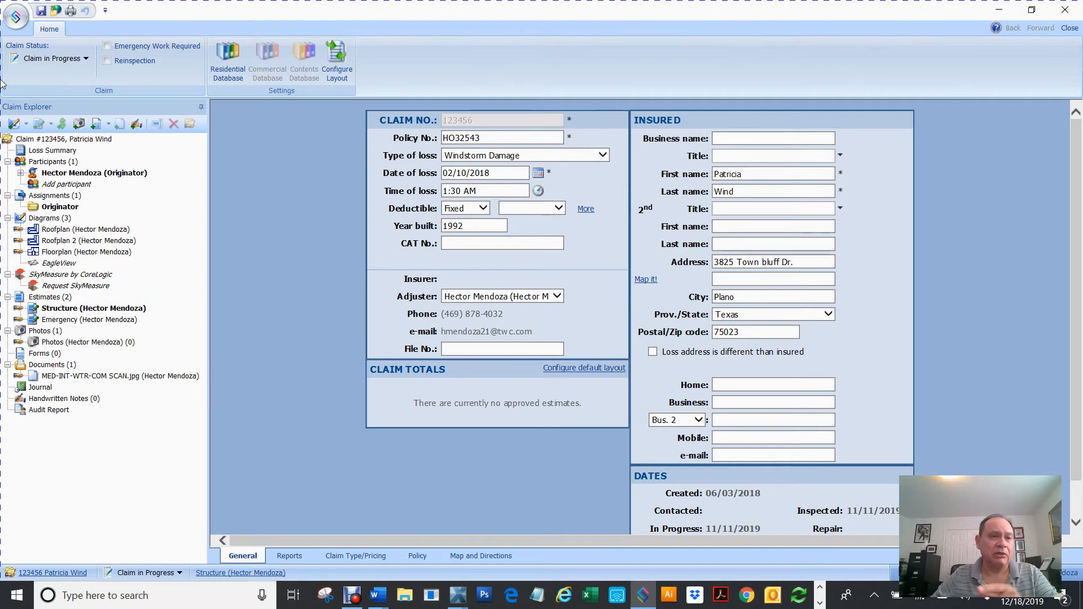
Choose Claims Connect from the application menu to open claim 123456 online.
{"action": "left_click", "coordinate": [16, 17]}
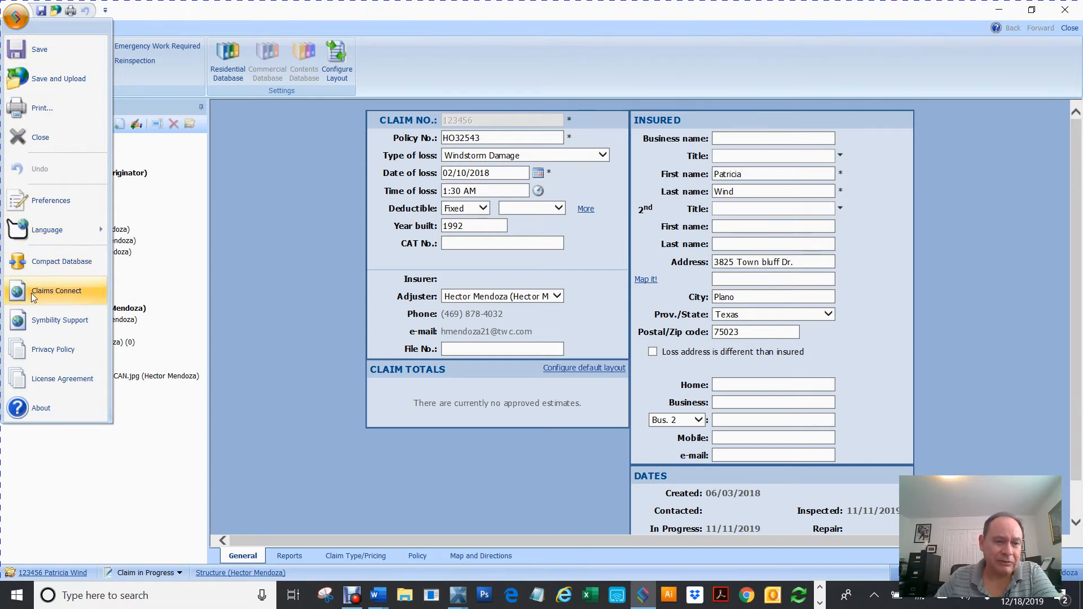
{"action": "left_click", "coordinate": [56, 290]}
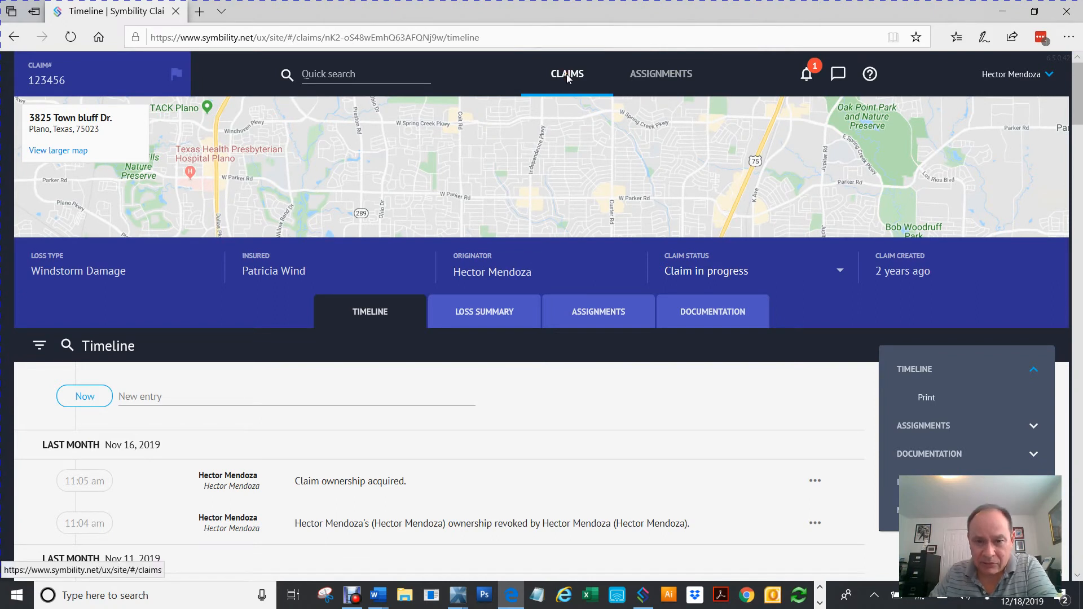
Go to CLAIMS, then choose Notifications from the user name dropdown.
{"action": "left_click", "coordinate": [567, 74]}
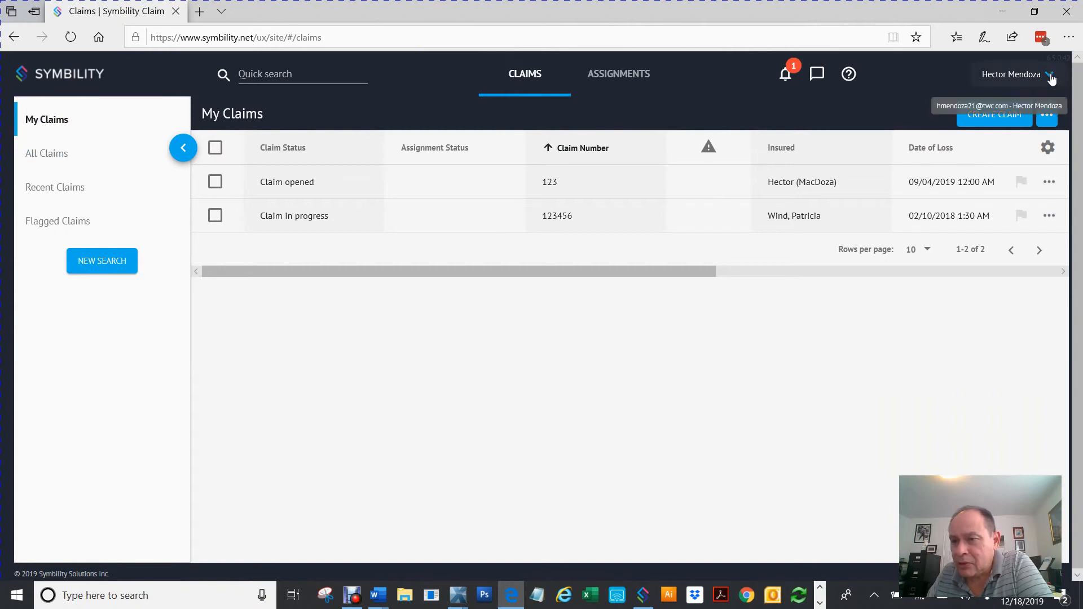
{"action": "left_click", "coordinate": [1012, 74]}
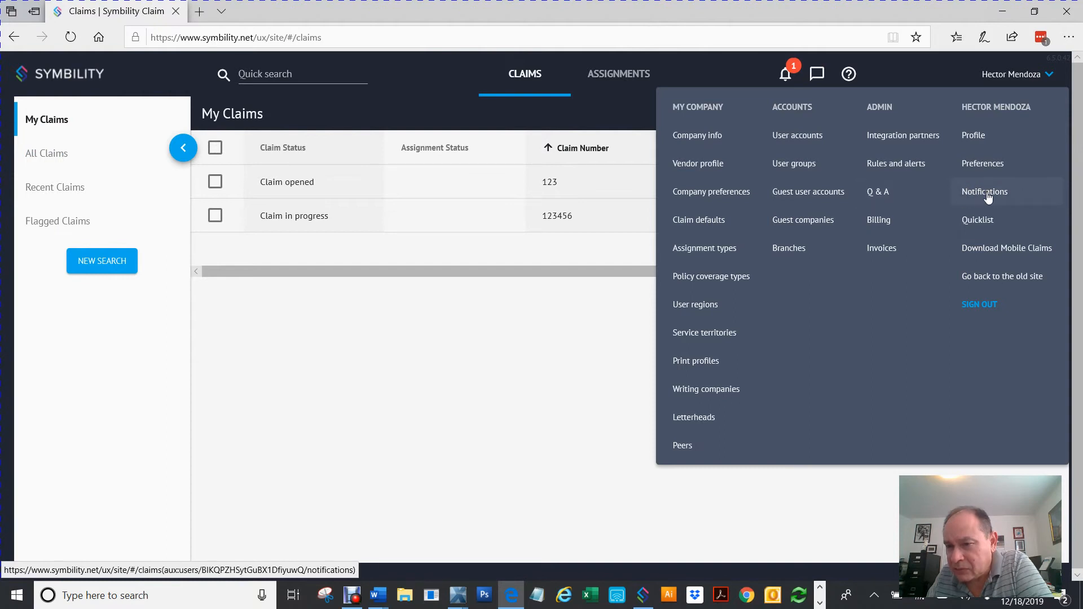
{"action": "left_click", "coordinate": [984, 192]}
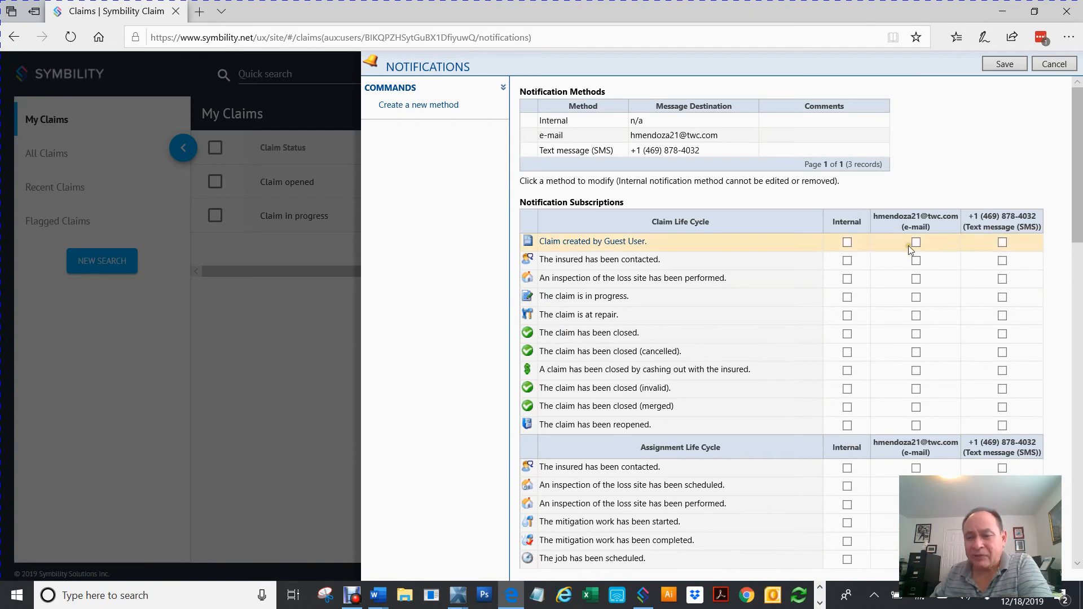
{"action": "scroll", "scroll_direction": "down", "scroll_amount": 3}
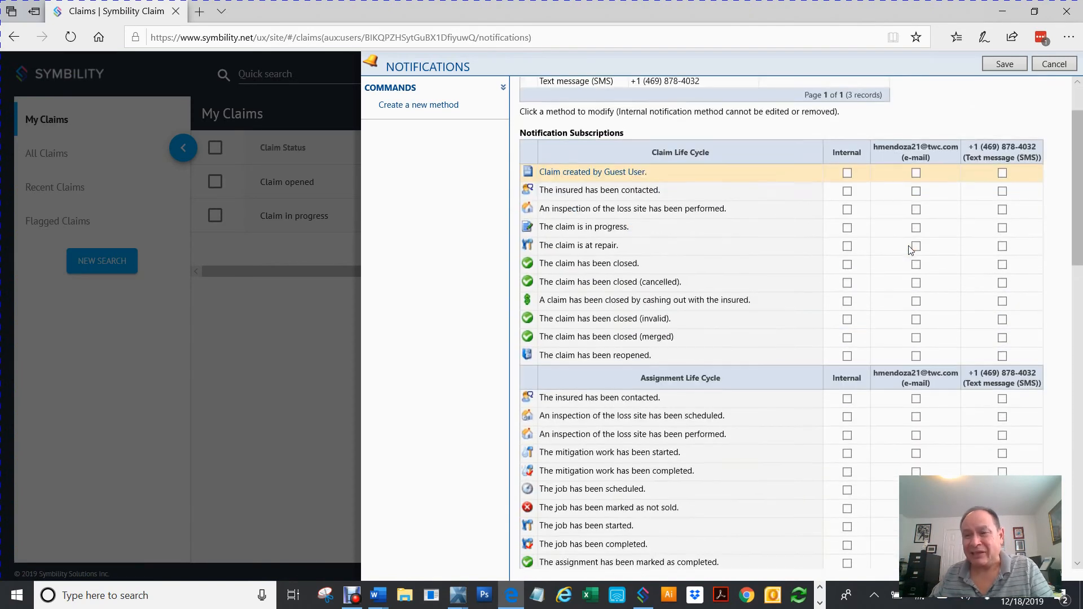
{"action": "scroll", "scroll_direction": "down", "scroll_amount": 3}
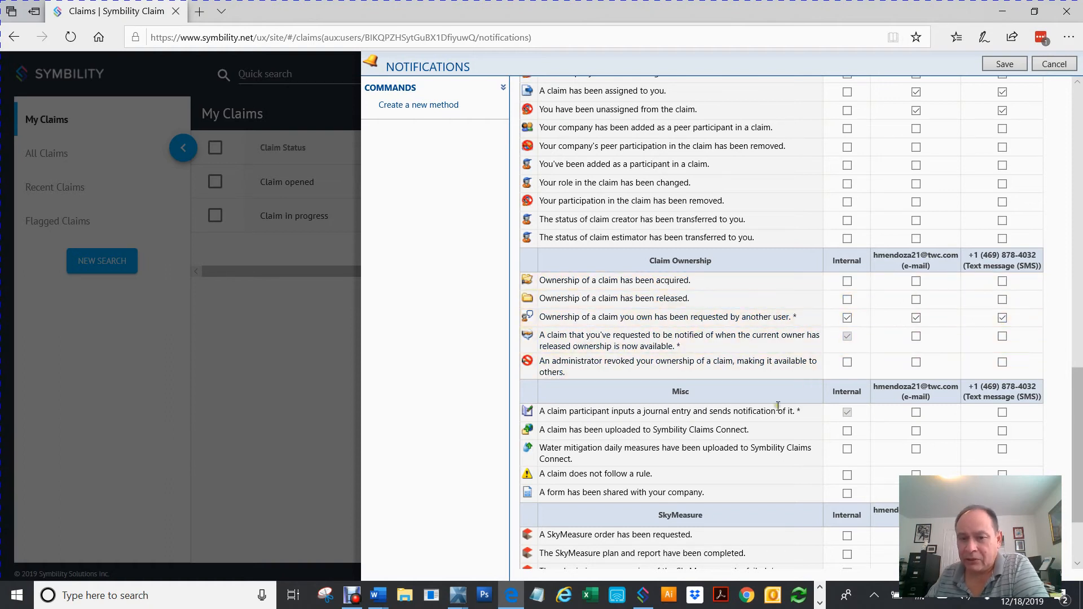
{"action": "scroll", "scroll_direction": "down", "scroll_amount": 3}
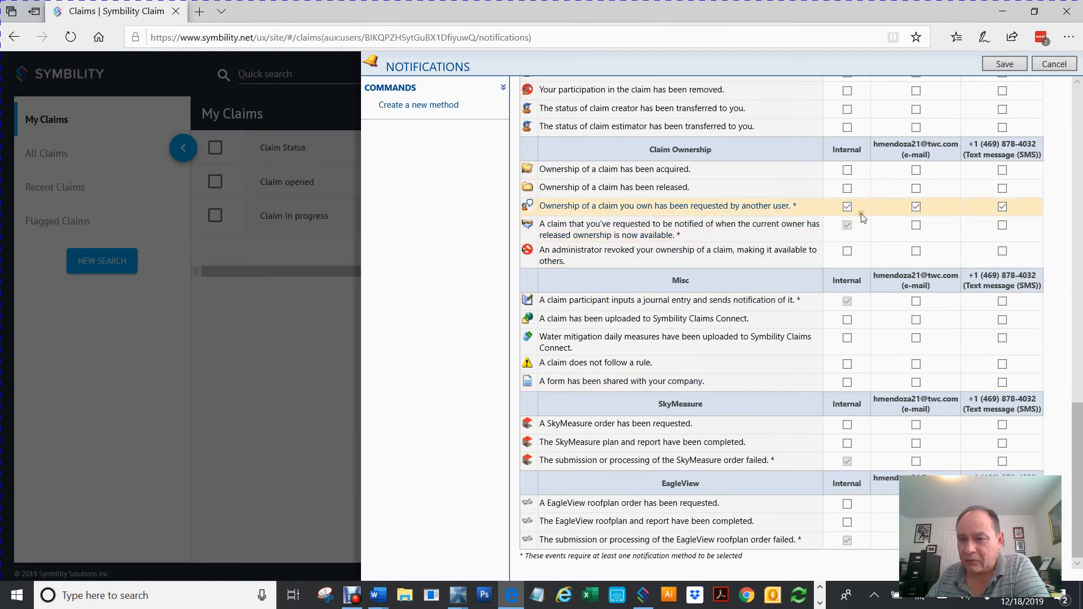
{"action": "left_click", "coordinate": [846, 225]}
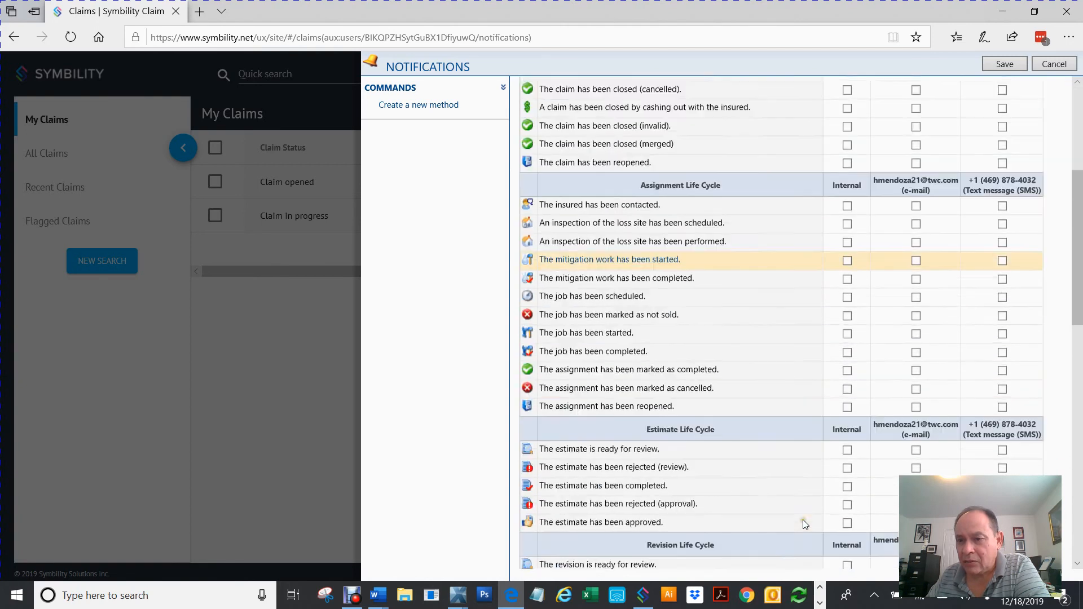
{"action": "scroll", "scroll_direction": "down", "scroll_amount": 3}
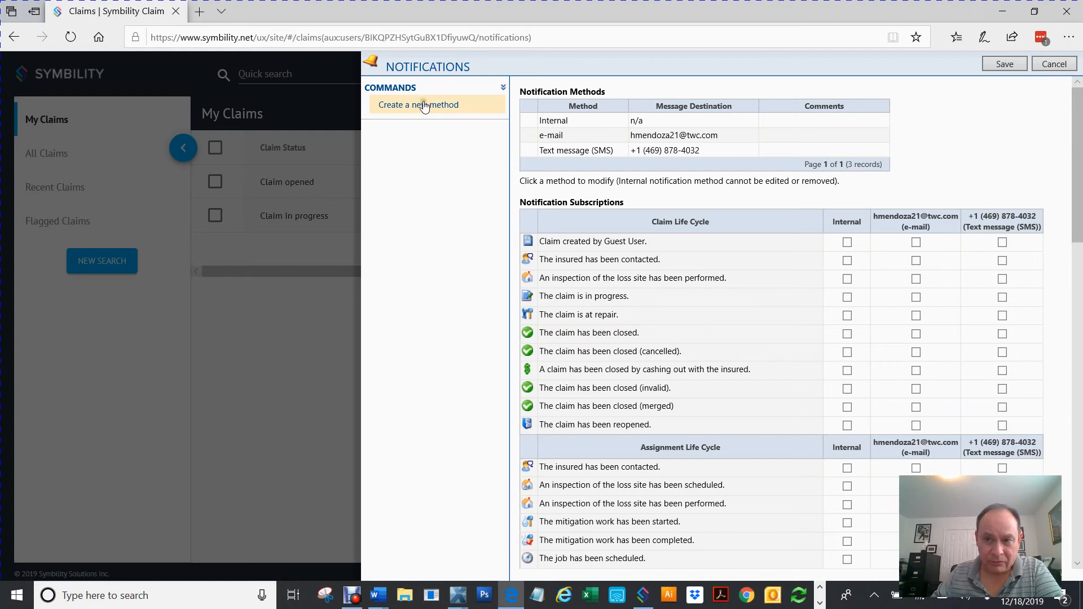
{"action": "left_click", "coordinate": [418, 105]}
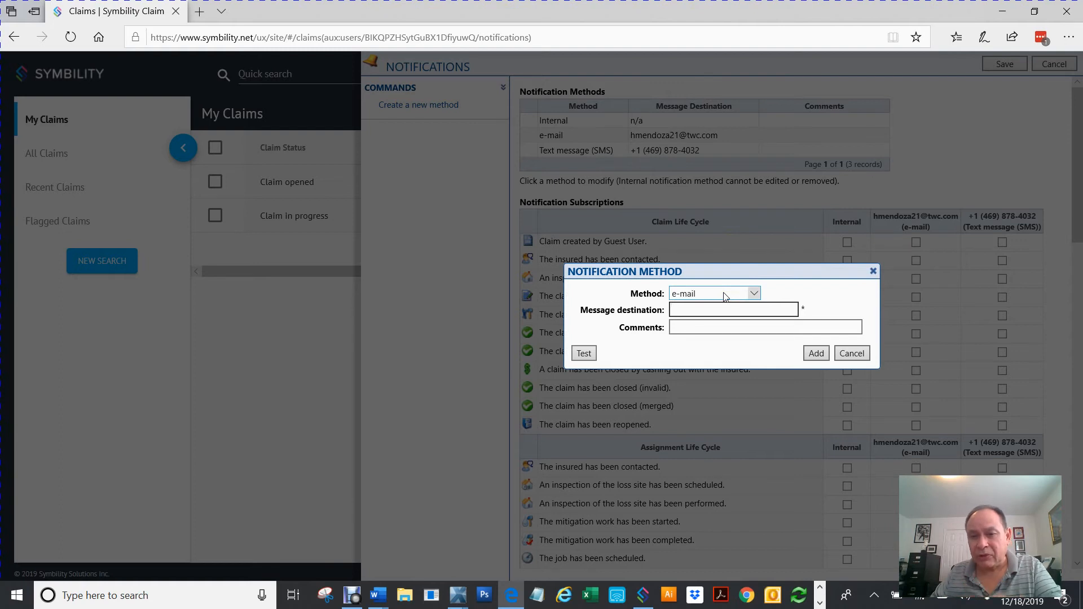
Draft a new e-mail notification method with destination 469 and comment 'test'.
{"action": "left_click", "coordinate": [753, 293]}
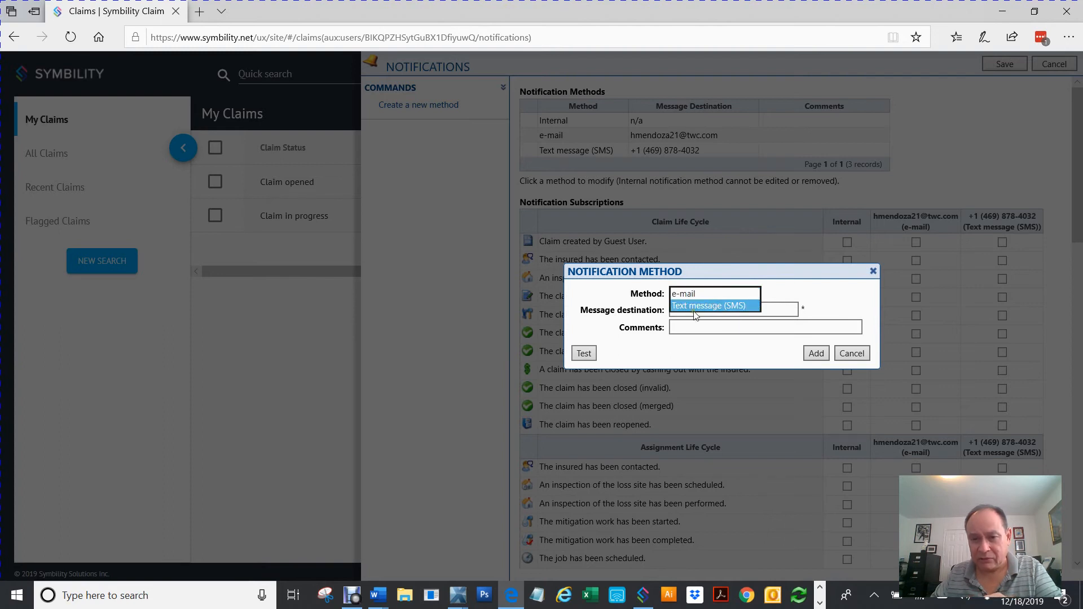
{"action": "left_click", "coordinate": [714, 293]}
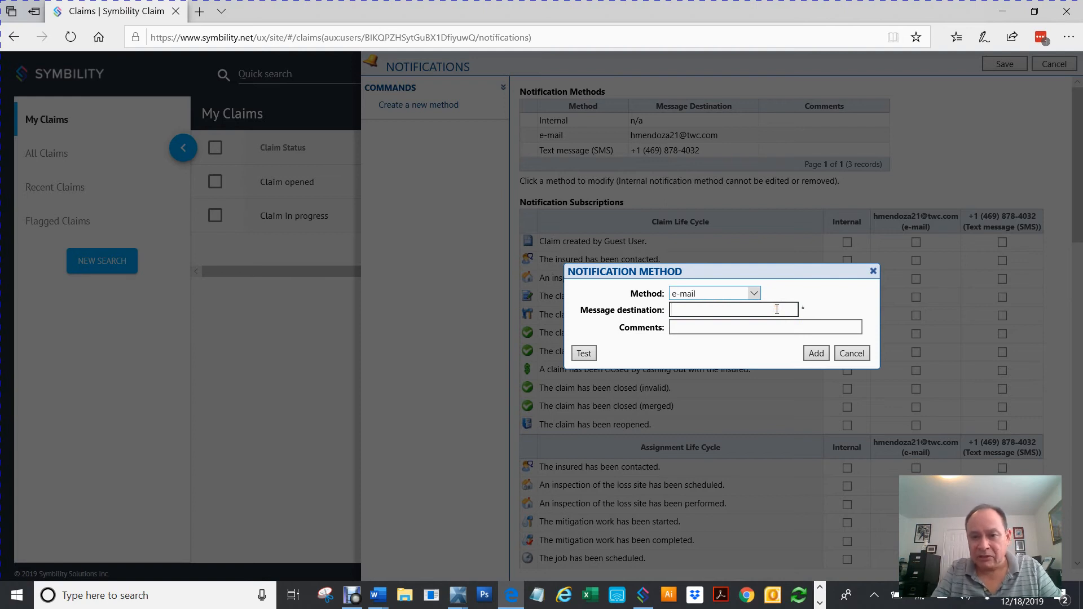
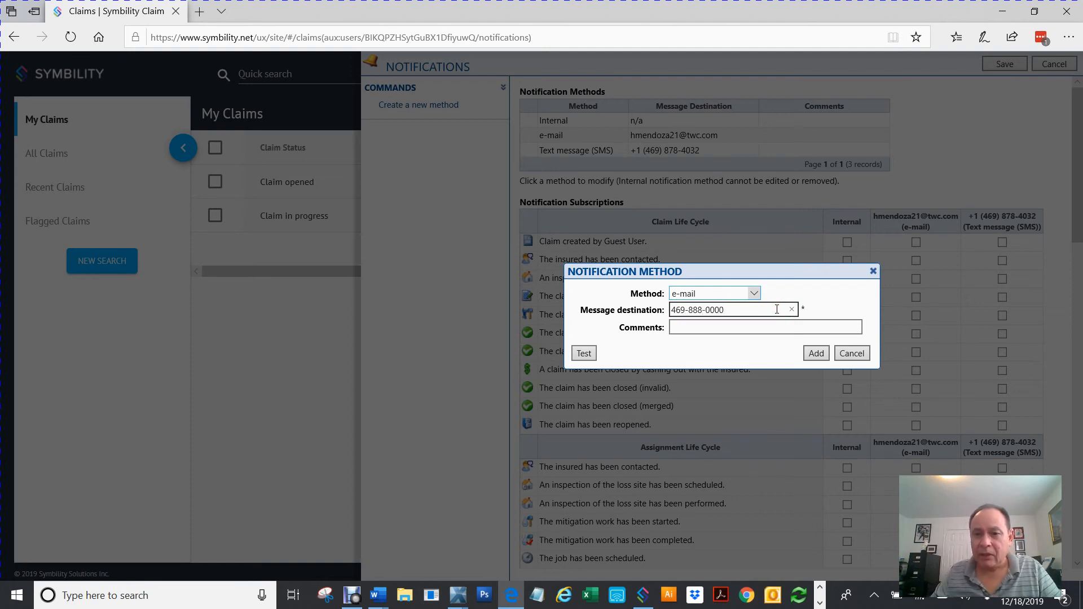
{"action": "left_click", "coordinate": [764, 327]}
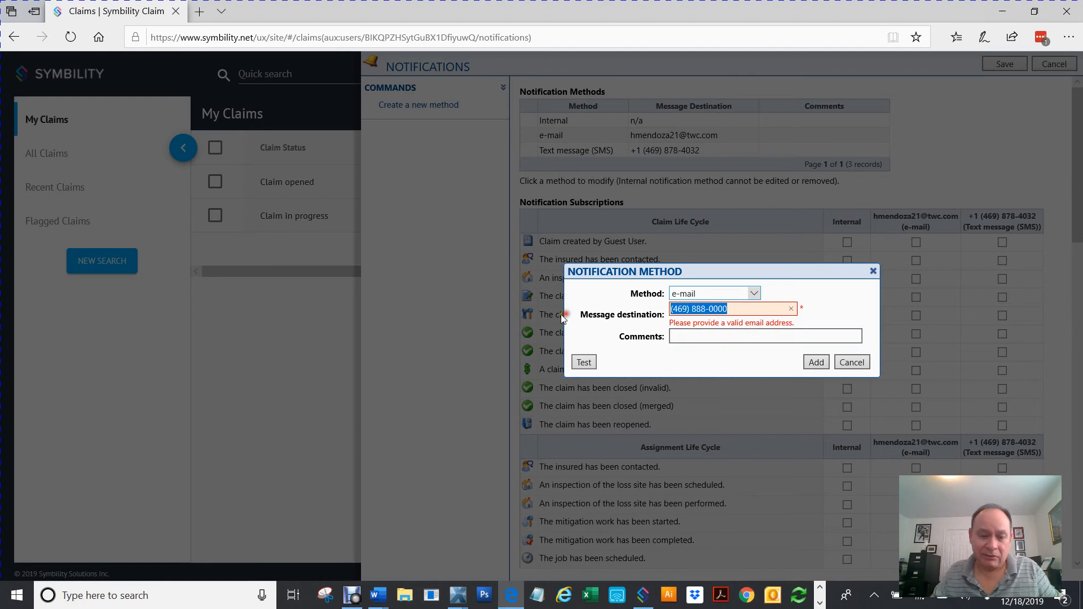
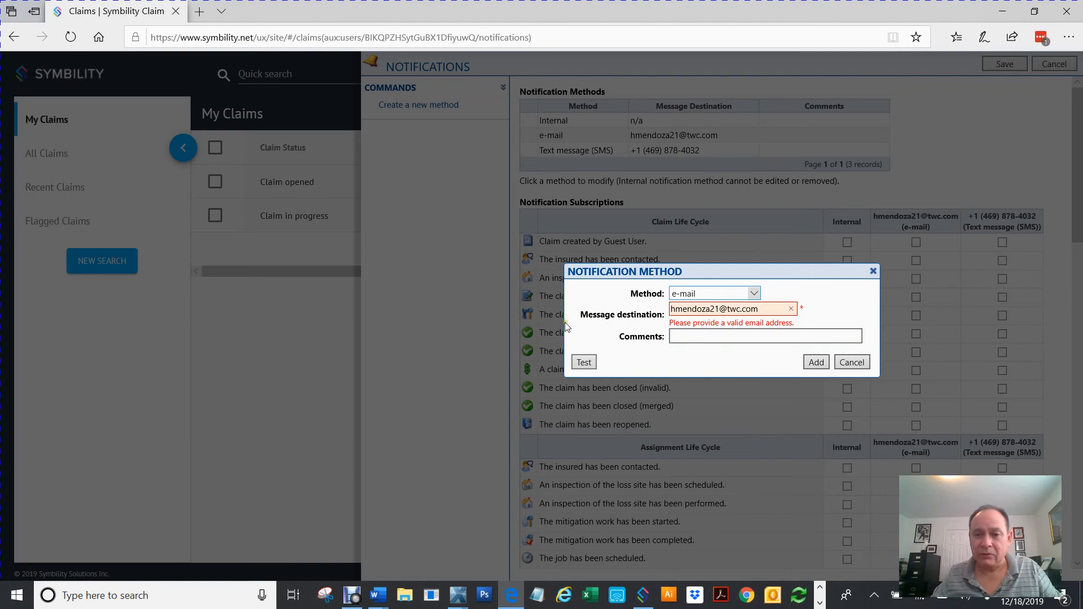
{"action": "left_click", "coordinate": [765, 326]}
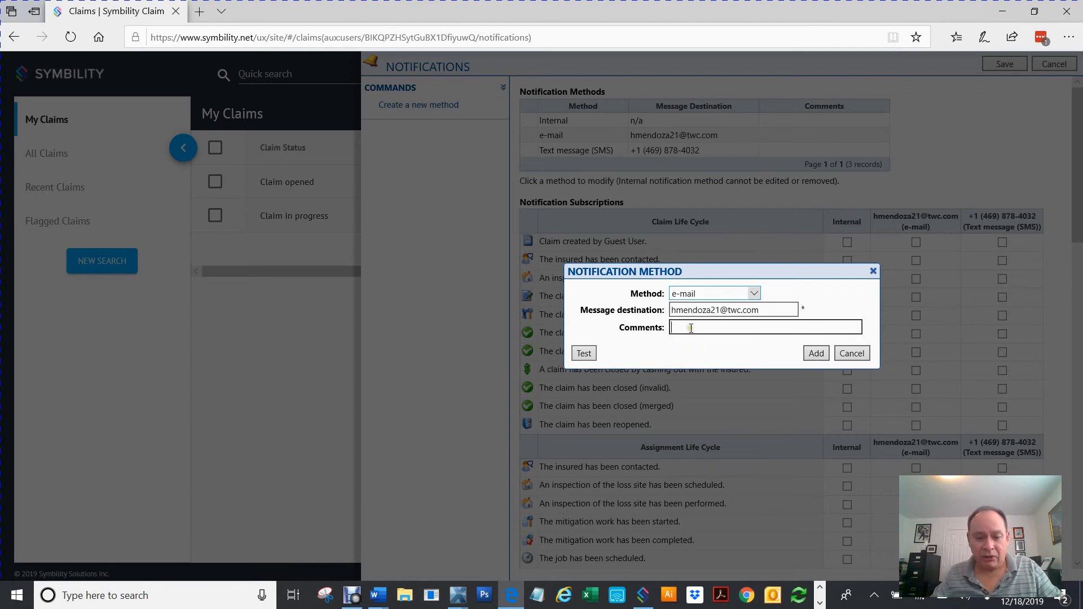
{"action": "type", "text": "test"}
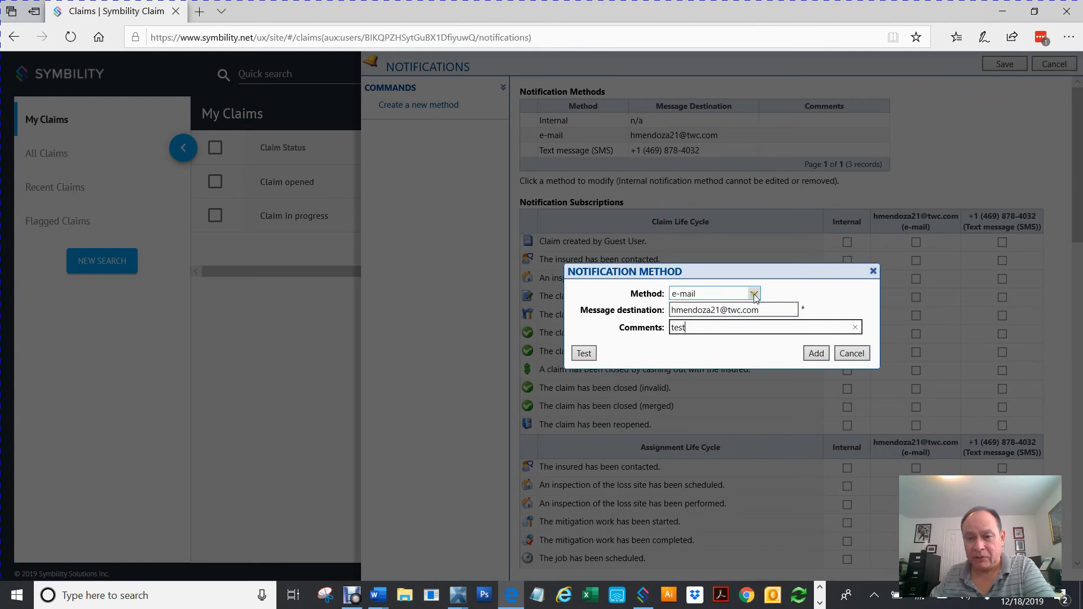
Switch the method type to Text message (SMS), then cancel without adding it.
{"action": "left_click", "coordinate": [754, 293]}
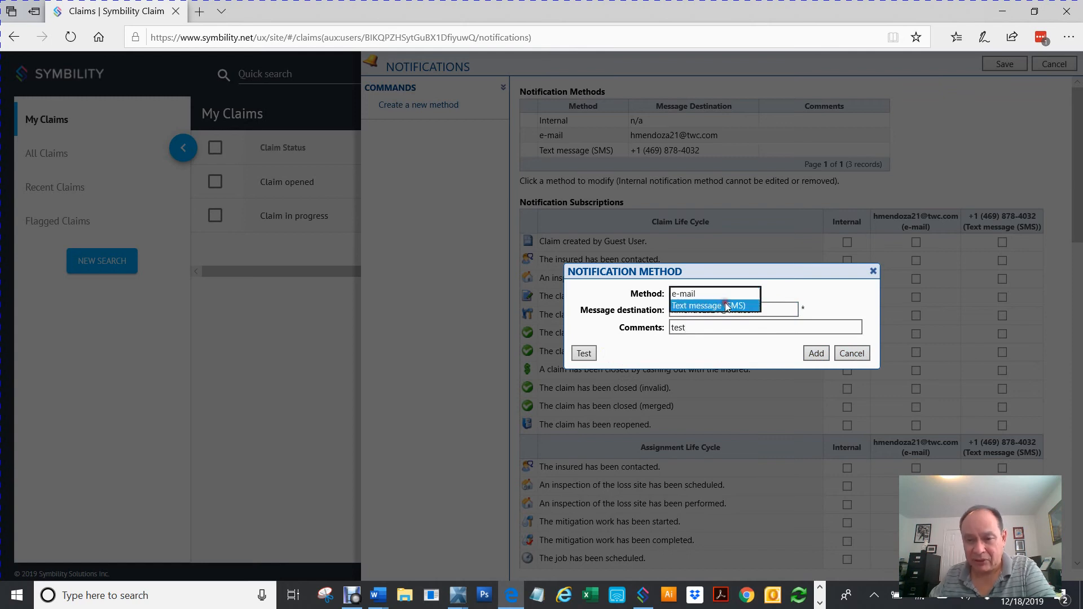
{"action": "left_click", "coordinate": [711, 305]}
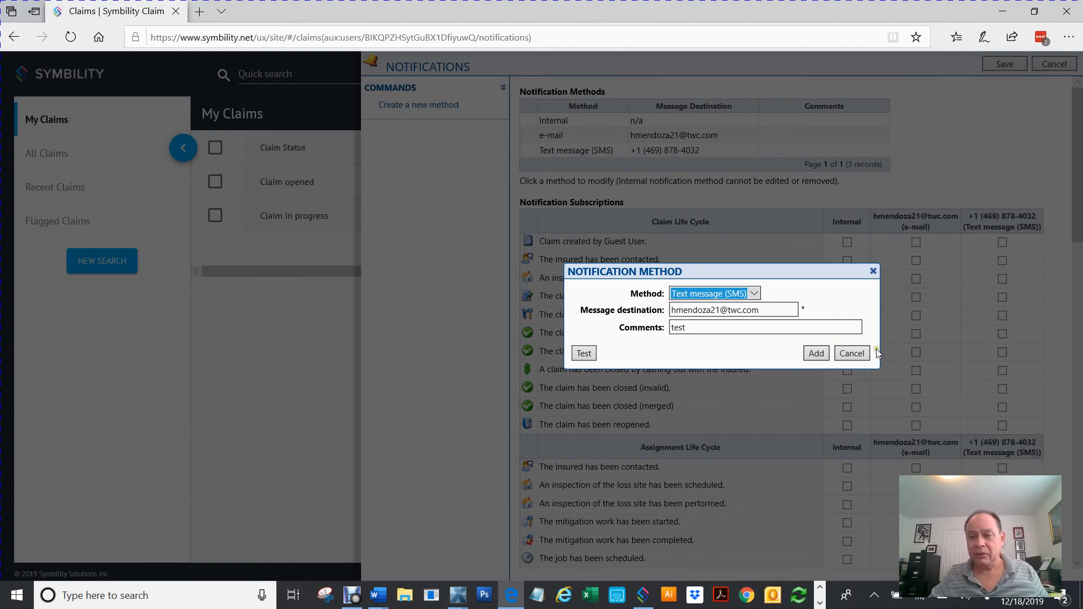
{"action": "left_click", "coordinate": [851, 353]}
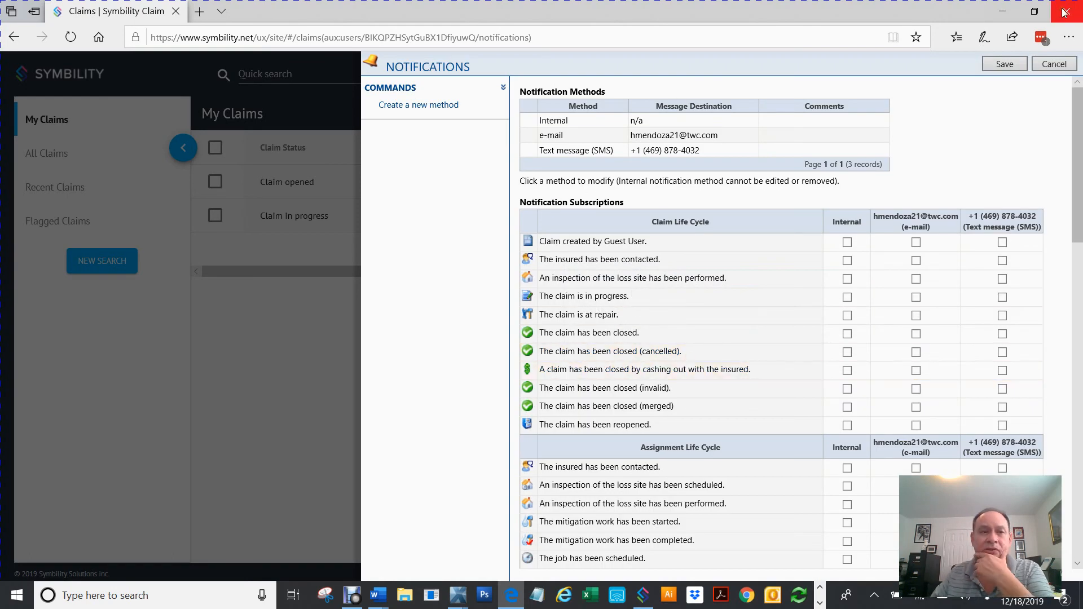
{"action": "mouse_move", "coordinate": [1034, 12]}
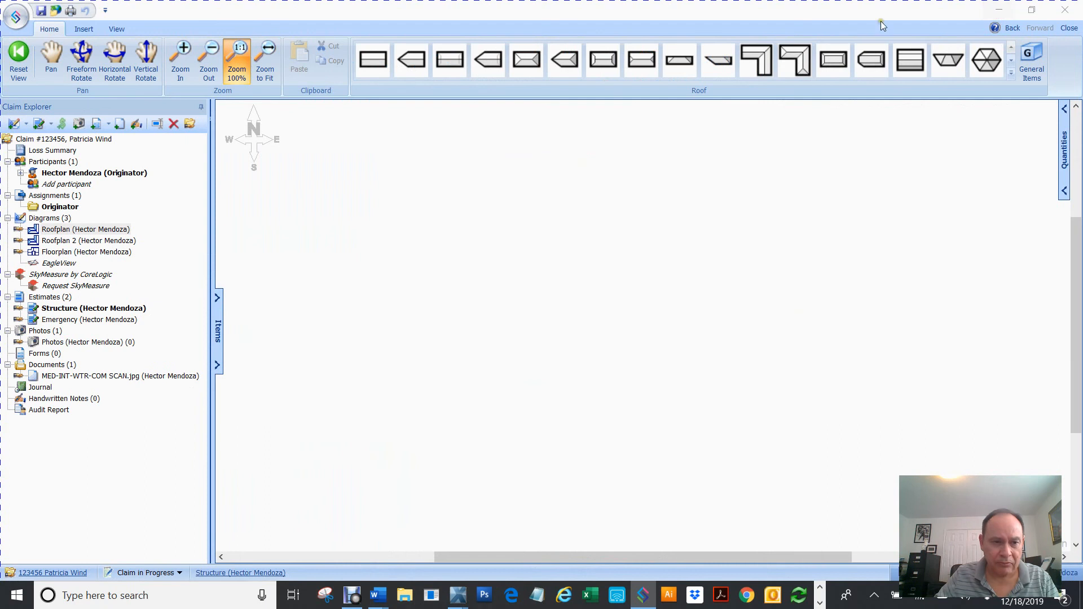
{"action": "mouse_move", "coordinate": [505, 271]}
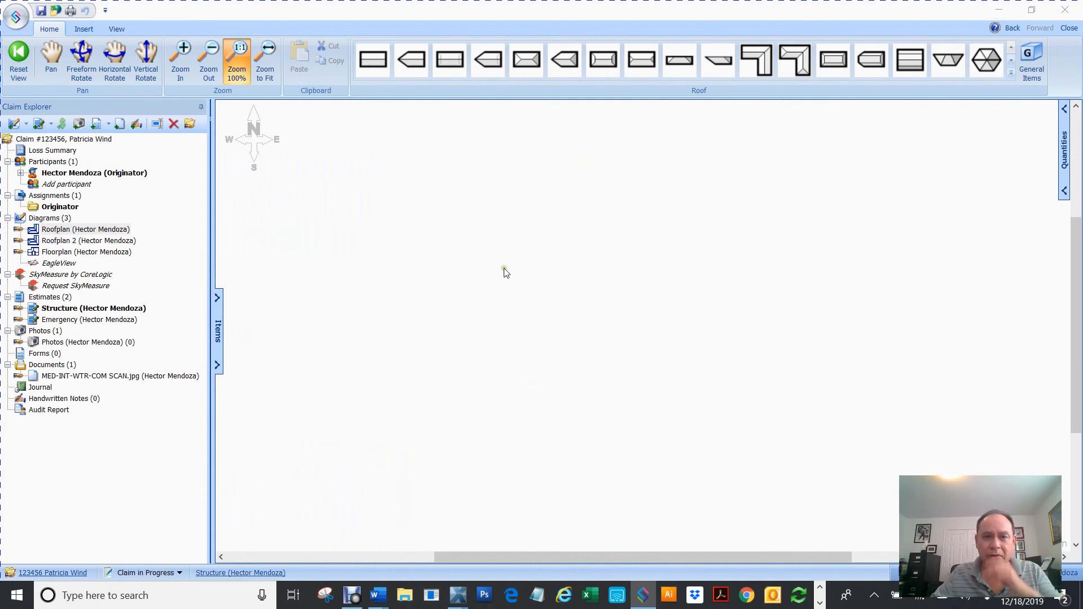
Select the 54'2" by 33'11" roof shape and show the View tab's Options group.
{"action": "left_click", "coordinate": [526, 59]}
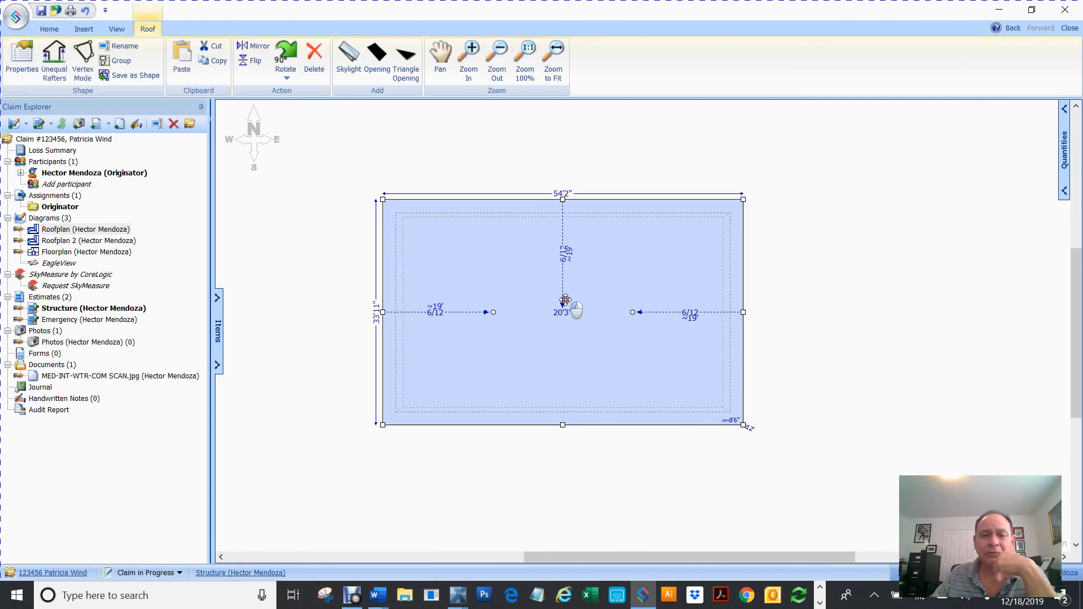
{"action": "left_click", "coordinate": [524, 61]}
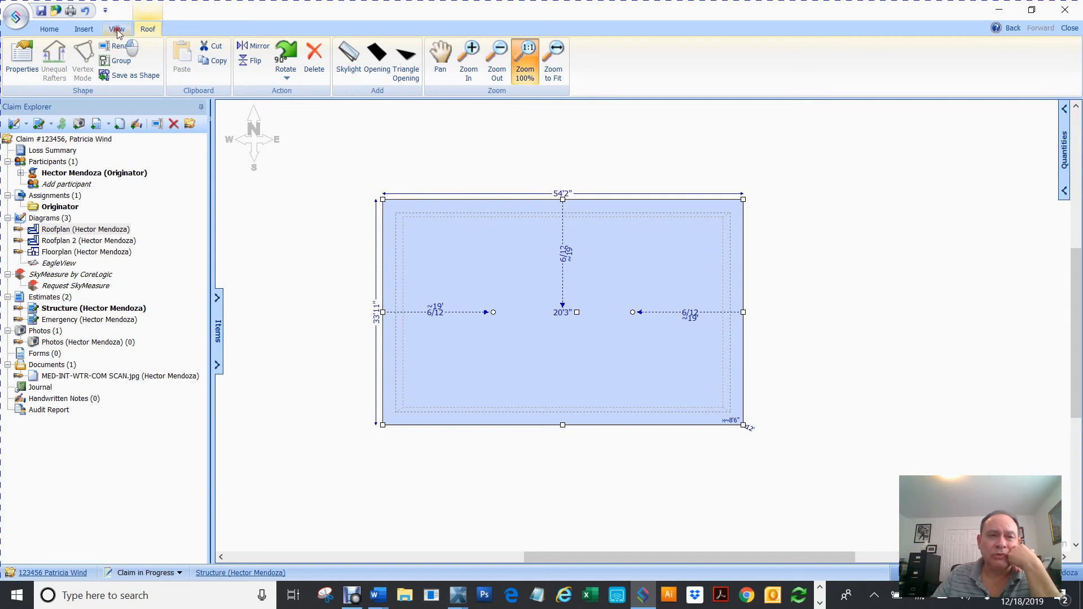
{"action": "left_click", "coordinate": [116, 29]}
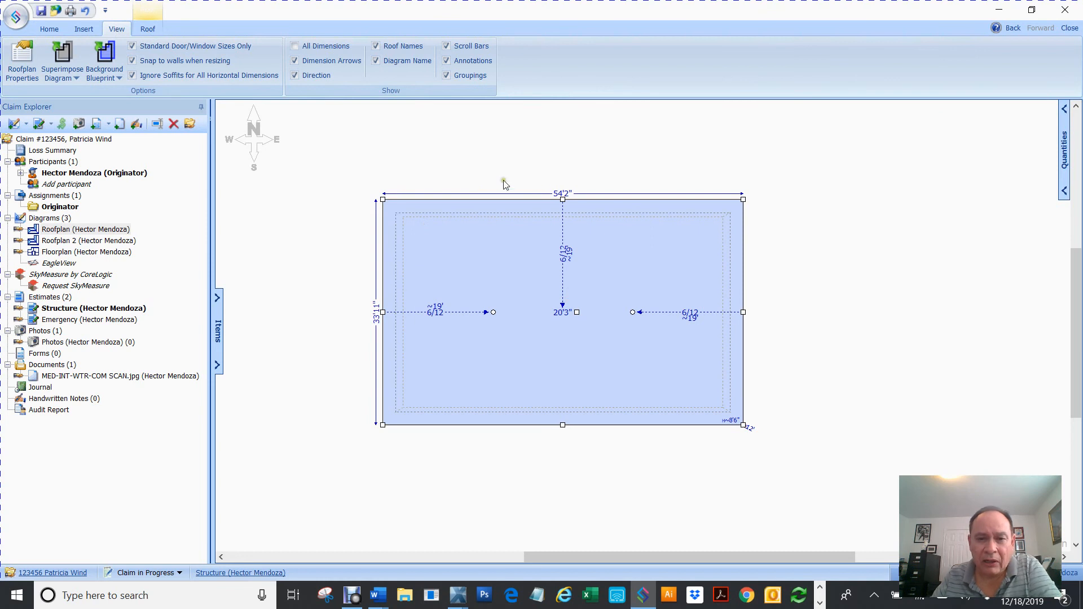
{"action": "left_click", "coordinate": [147, 29]}
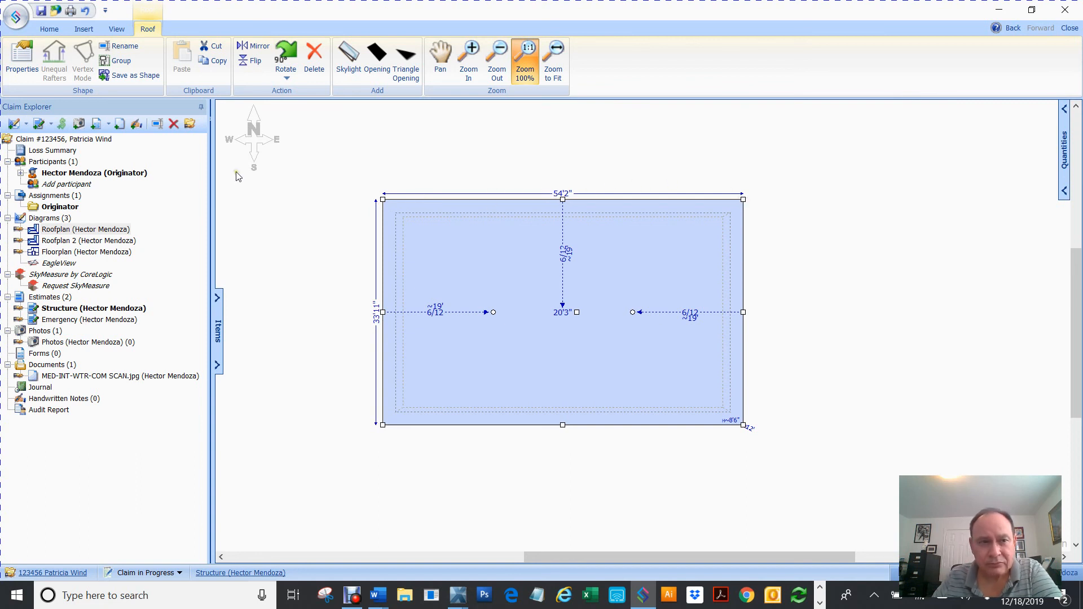
{"action": "left_click", "coordinate": [116, 29]}
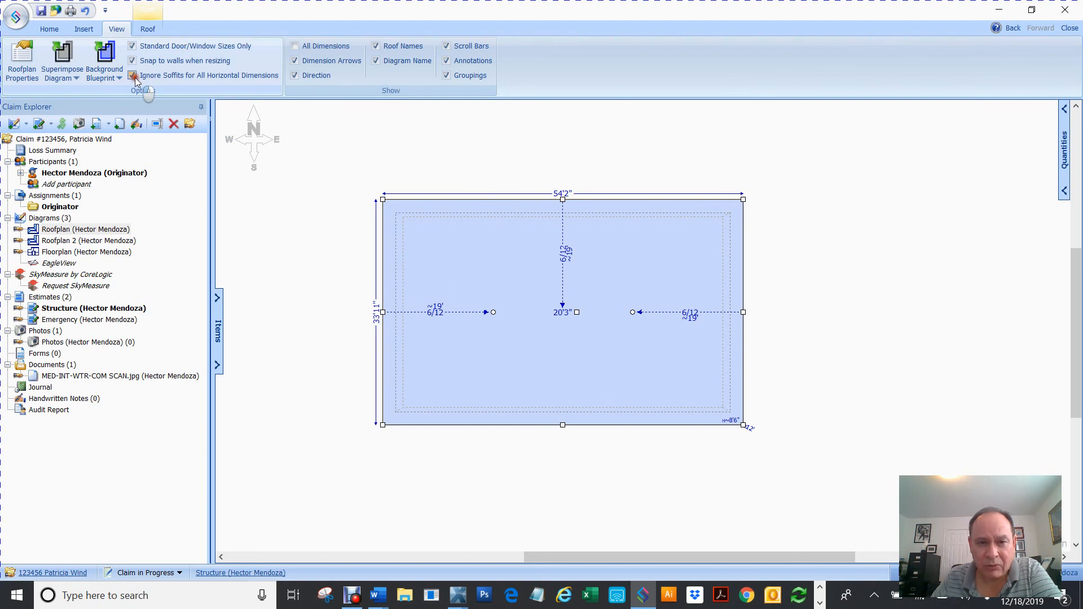
Toggle 'Ignore Soffits for All Horizontal Dimensions' off and on, comparing 50'2" and 54'2" widths.
{"action": "left_click", "coordinate": [132, 75]}
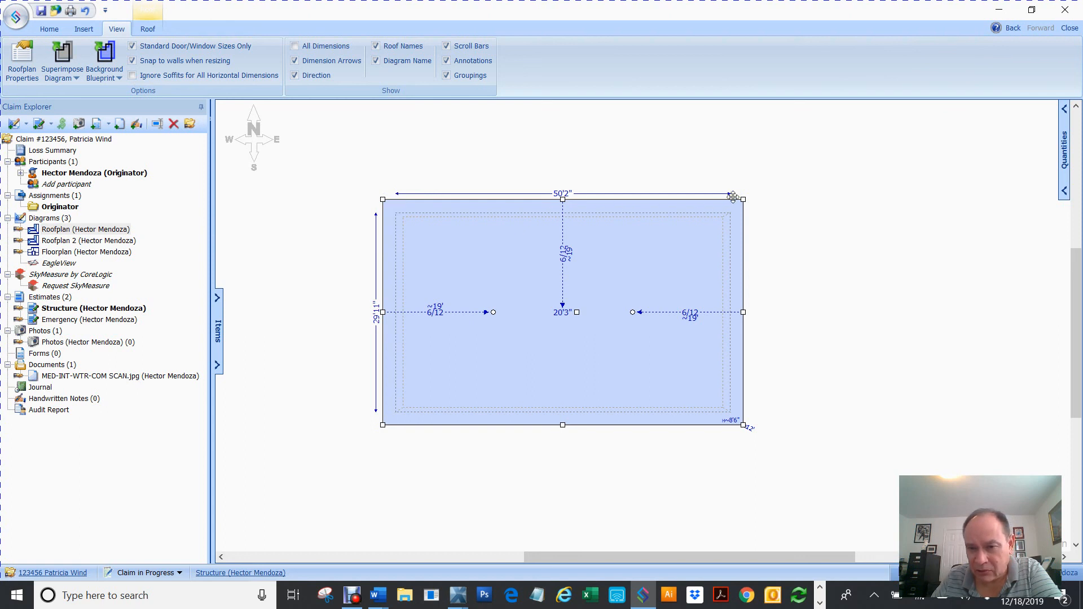
{"action": "mouse_move", "coordinate": [728, 197]}
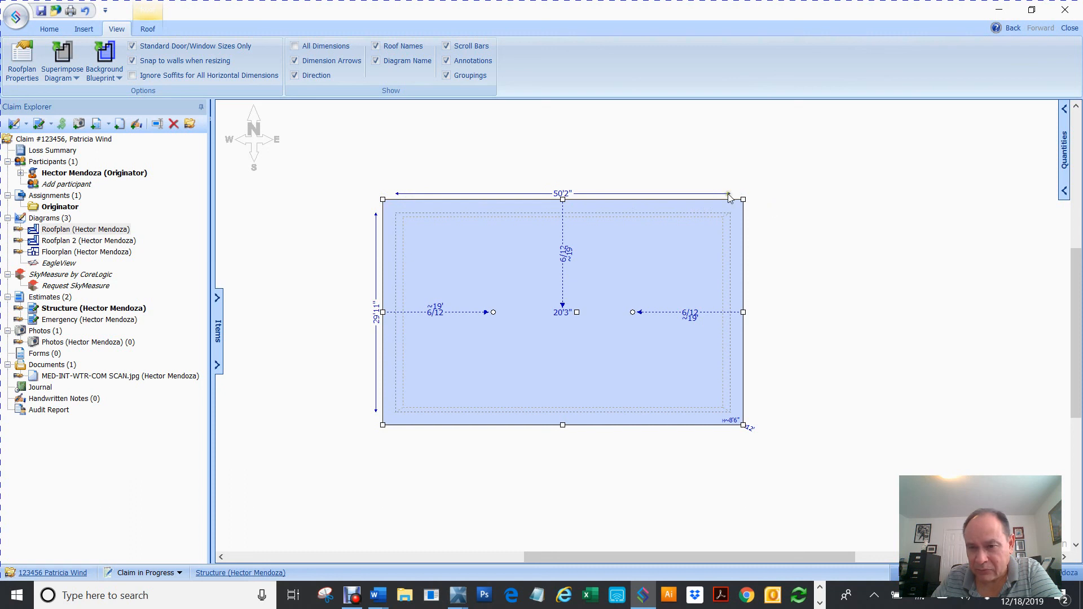
{"action": "mouse_move", "coordinate": [385, 359]}
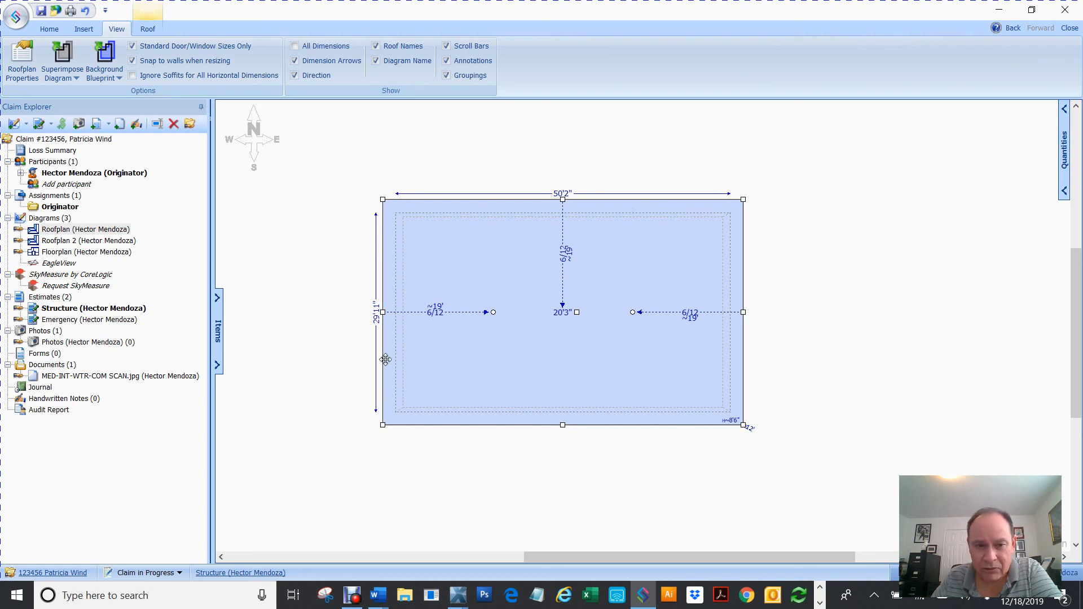
{"action": "mouse_move", "coordinate": [561, 196]}
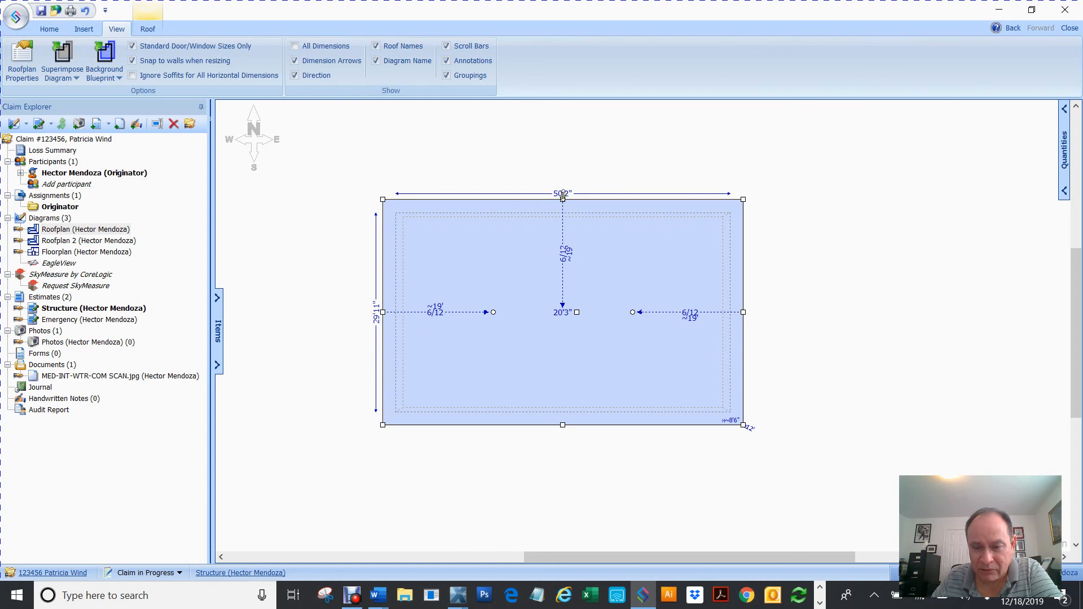
{"action": "left_click", "coordinate": [132, 75]}
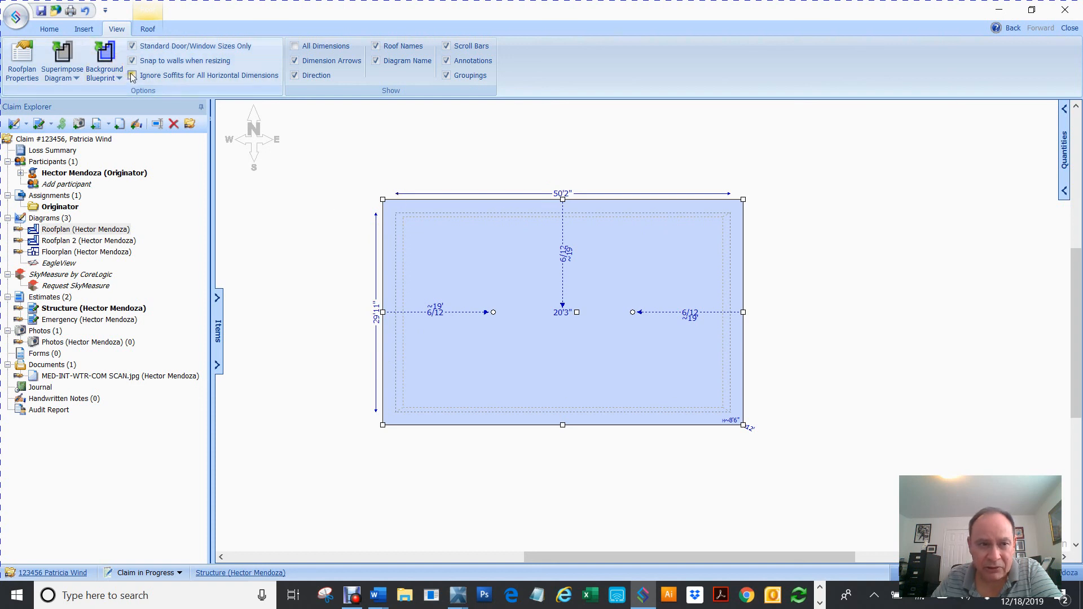
{"action": "left_click", "coordinate": [132, 75]}
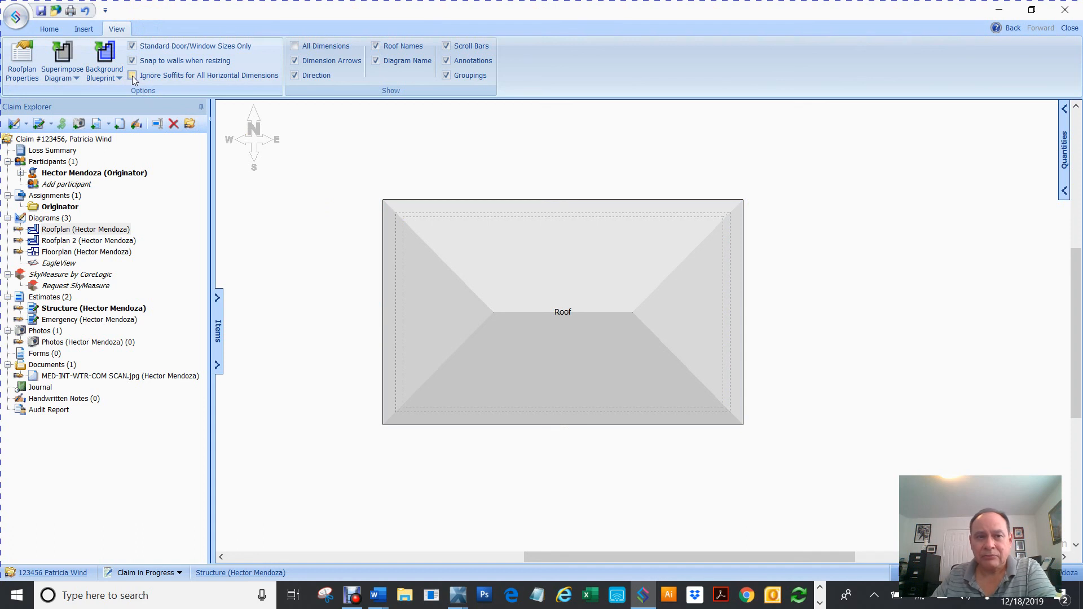
{"action": "left_click", "coordinate": [132, 74]}
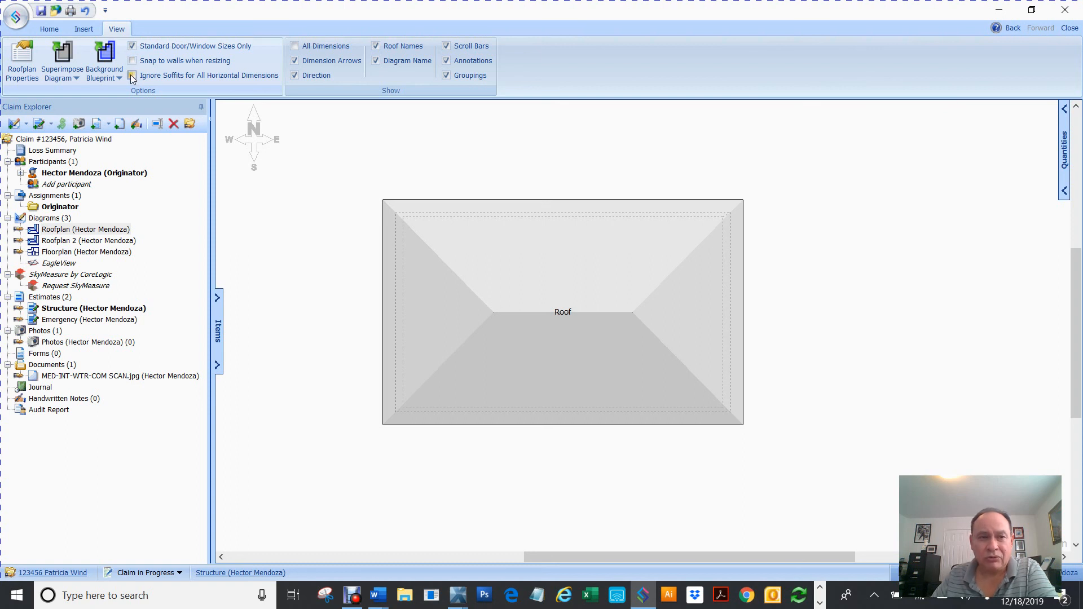
{"action": "left_click", "coordinate": [132, 61]}
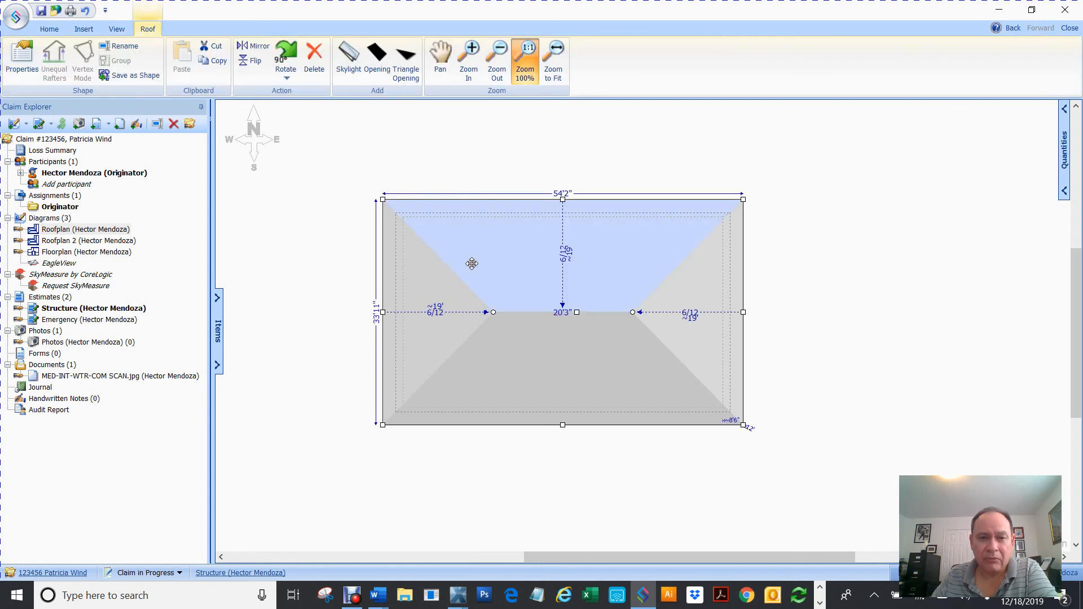
Turn 'Snap to walls when resizing' off and back on, then switch to the Debut window.
{"action": "left_click", "coordinate": [114, 29]}
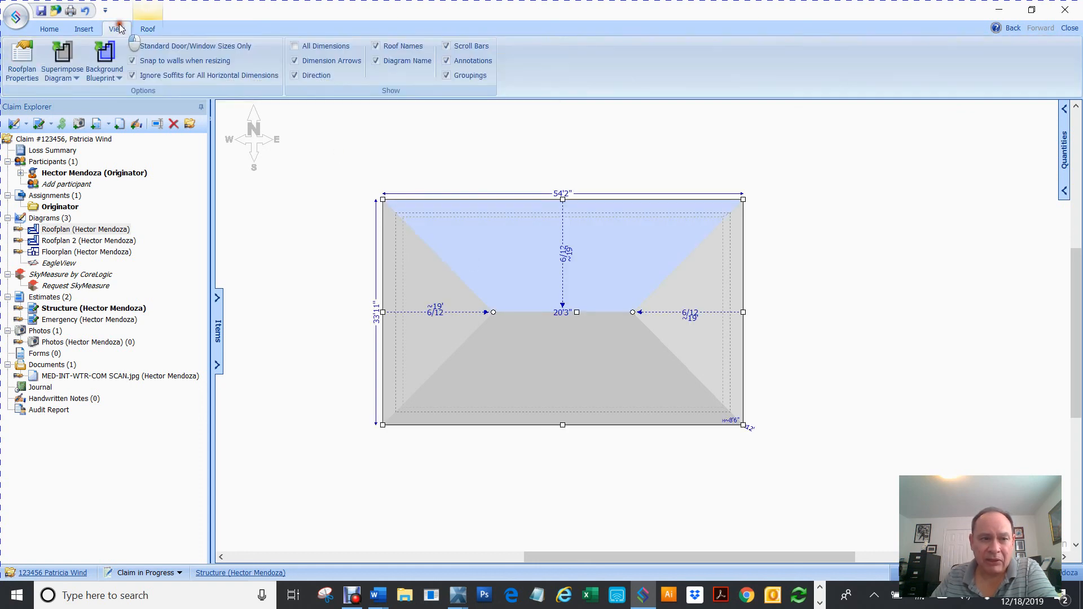
{"action": "left_click", "coordinate": [131, 45]}
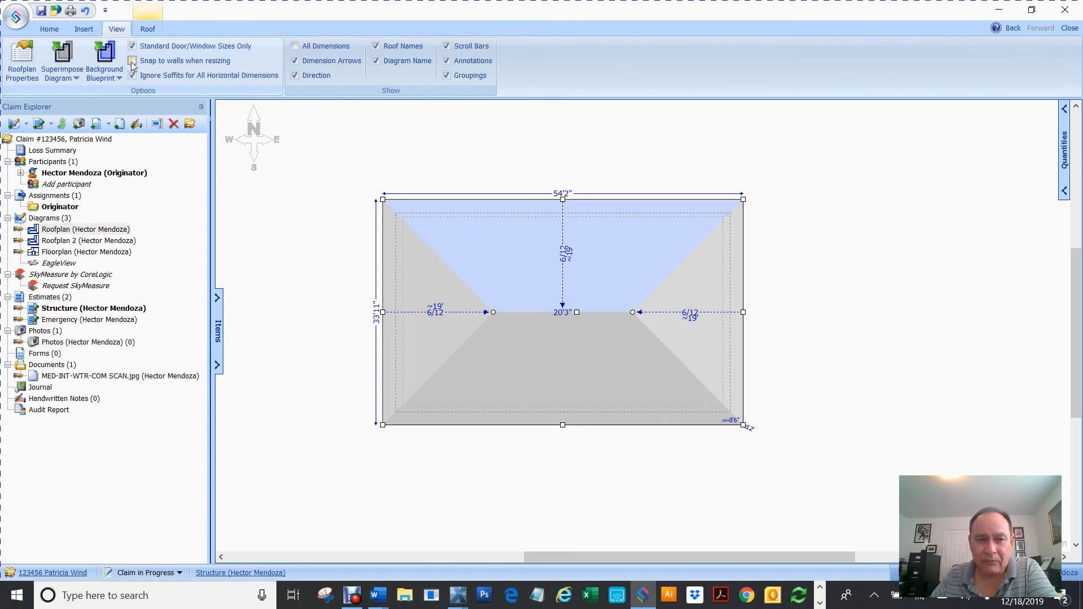
{"action": "left_click", "coordinate": [132, 61]}
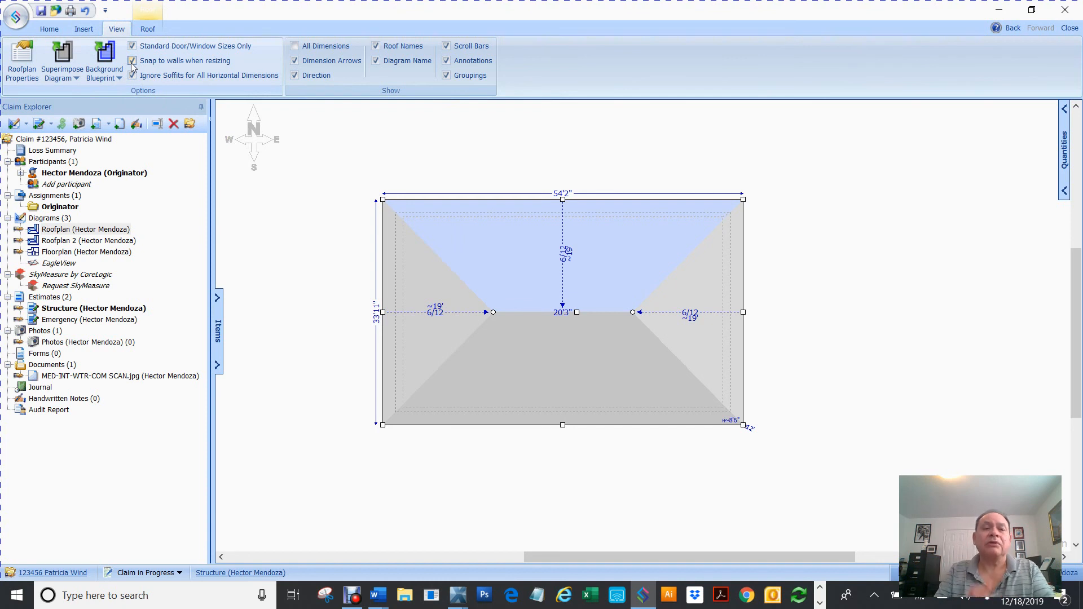
{"action": "left_click", "coordinate": [132, 61]}
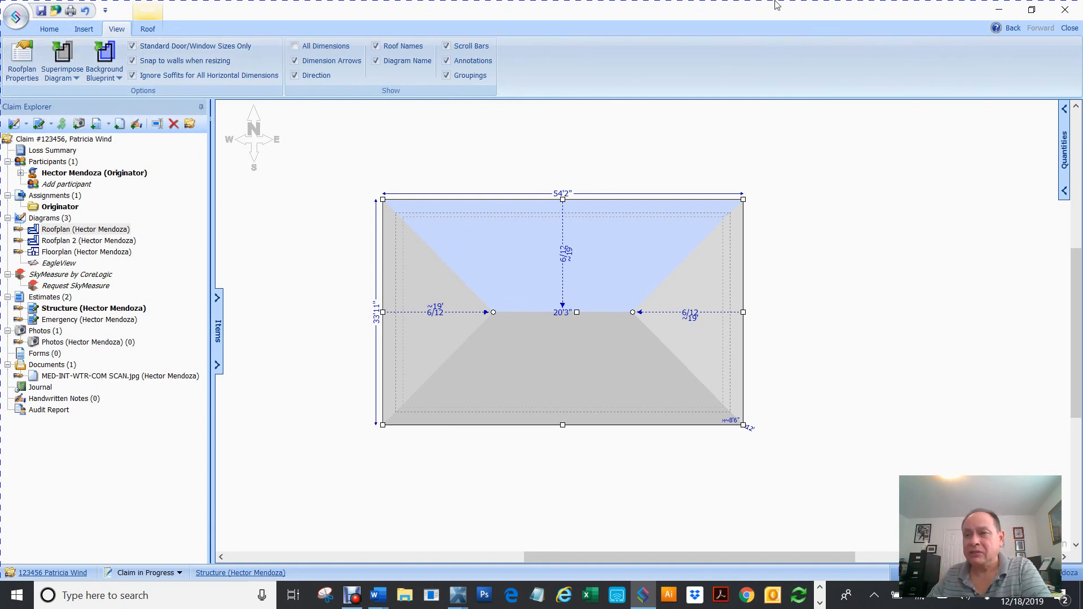
{"action": "mouse_move", "coordinate": [1065, 9]}
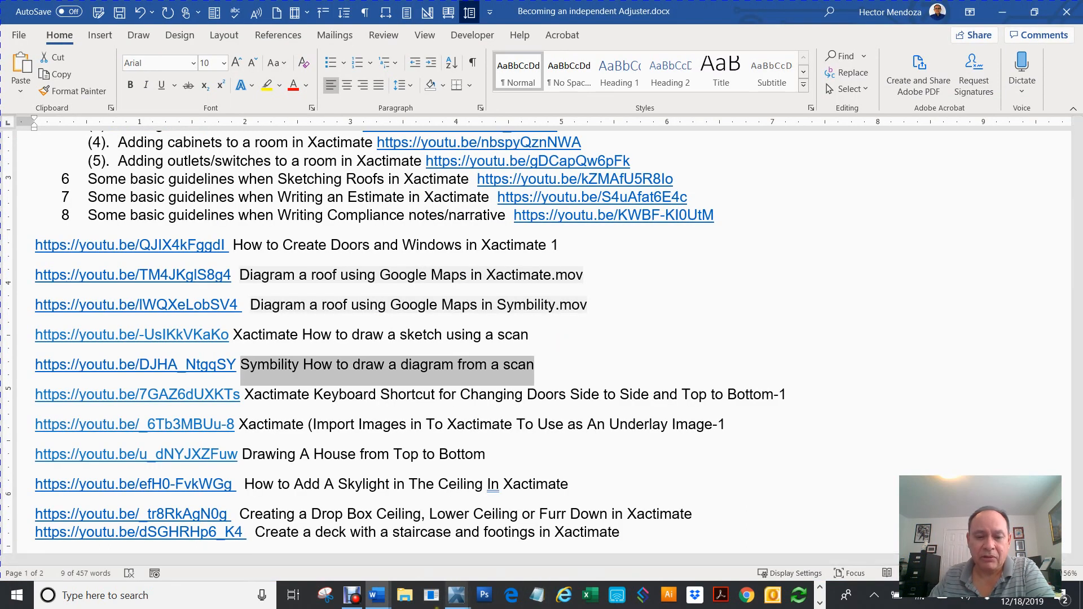
{"action": "left_click", "coordinate": [352, 594]}
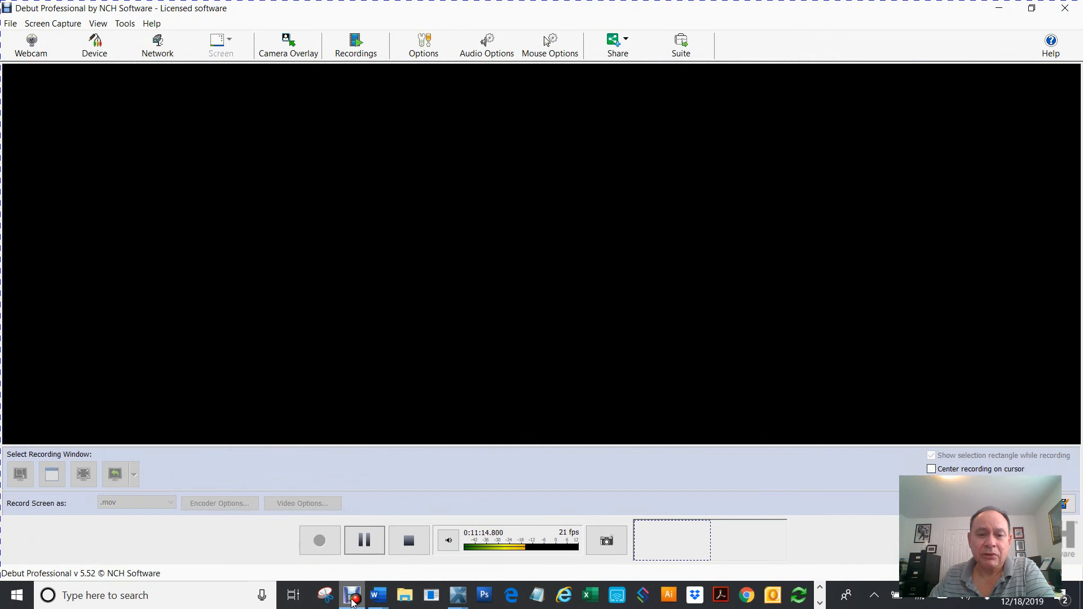